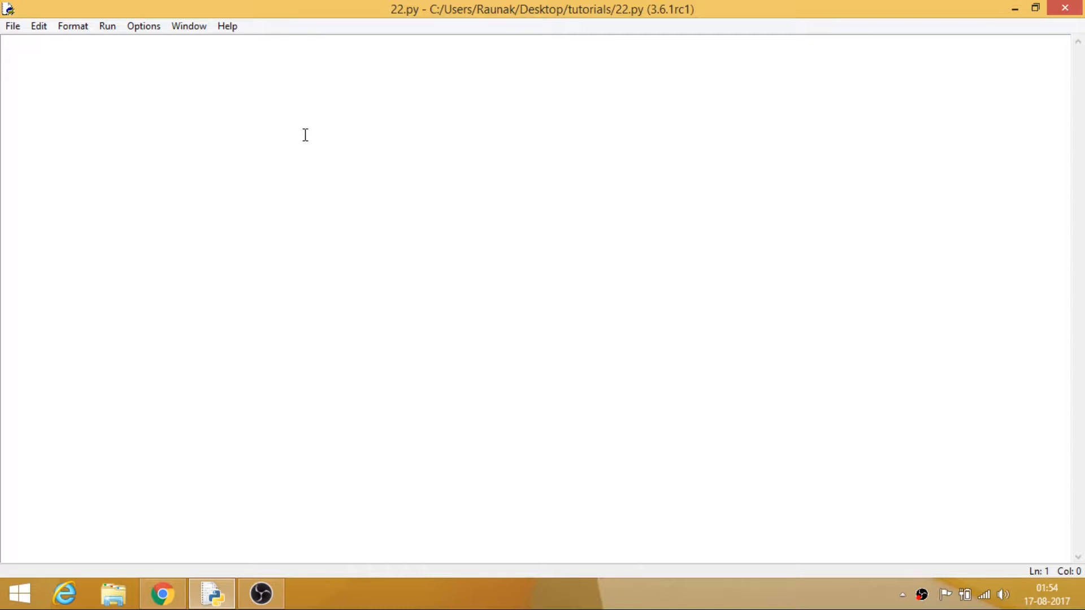
Open a new untitled editor window from the 22.py editor's File menu.
{"action": "left_click", "coordinate": [7, 46]}
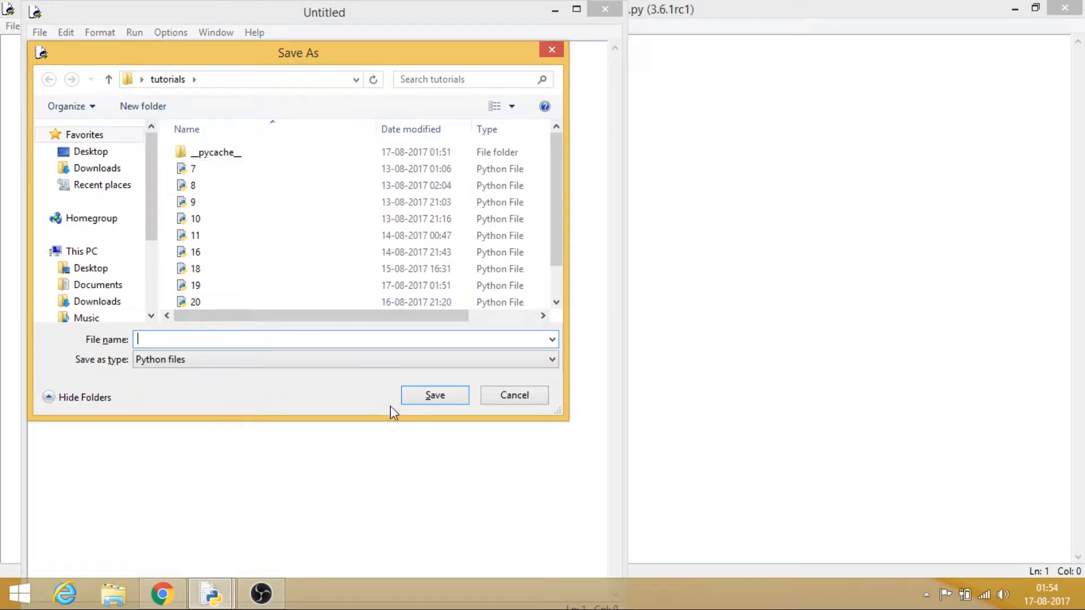
Save the new script as basic.py and write def random(): print("Hi").
{"action": "type", "text": "basic."}
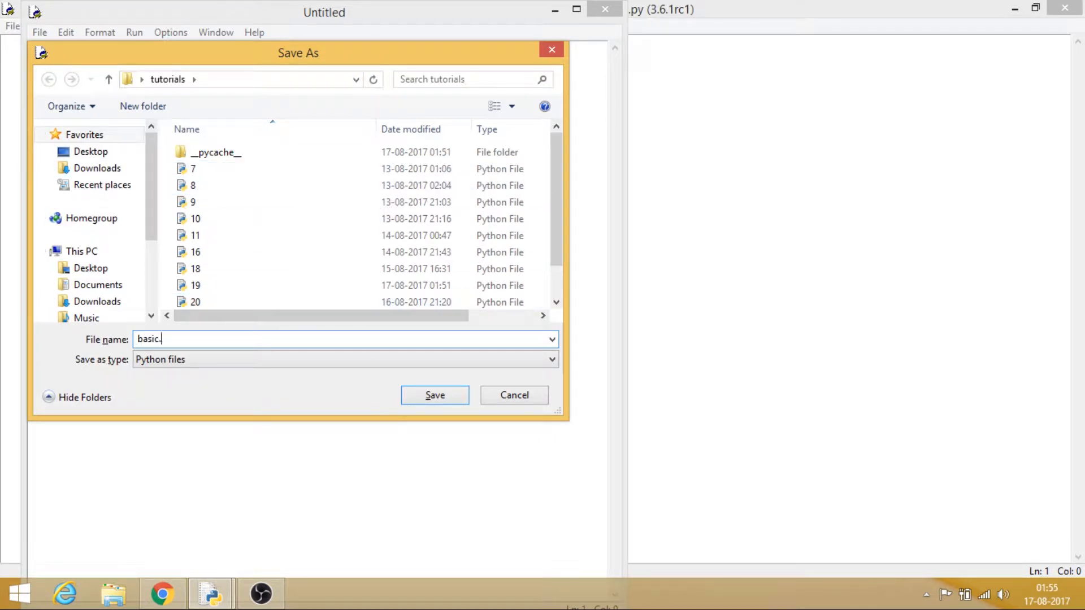
{"action": "left_click", "coordinate": [434, 395]}
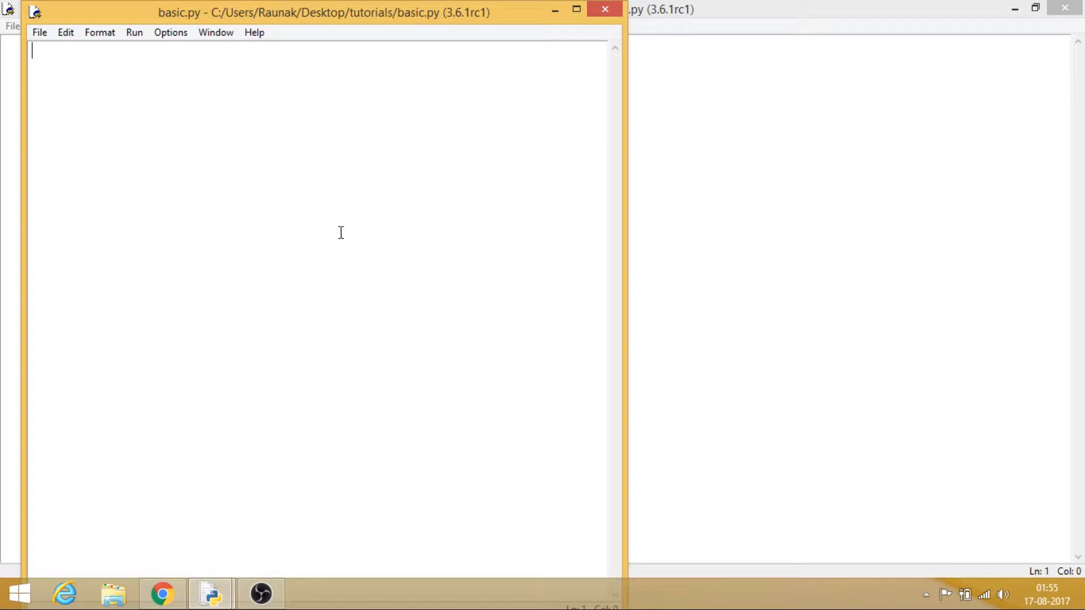
{"action": "type", "text": "def"}
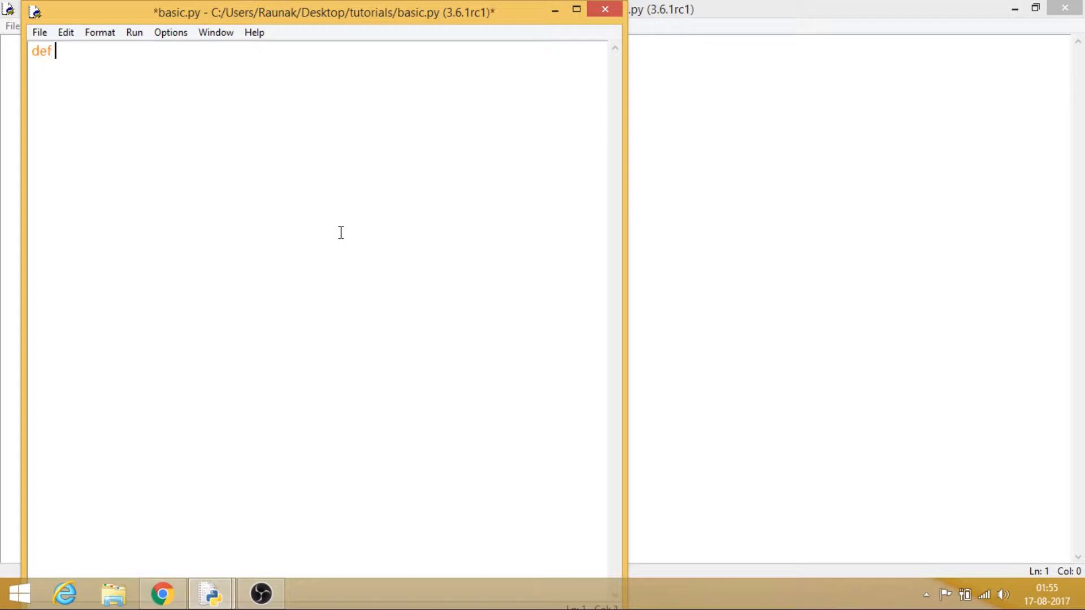
{"action": "type", "text": "r"}
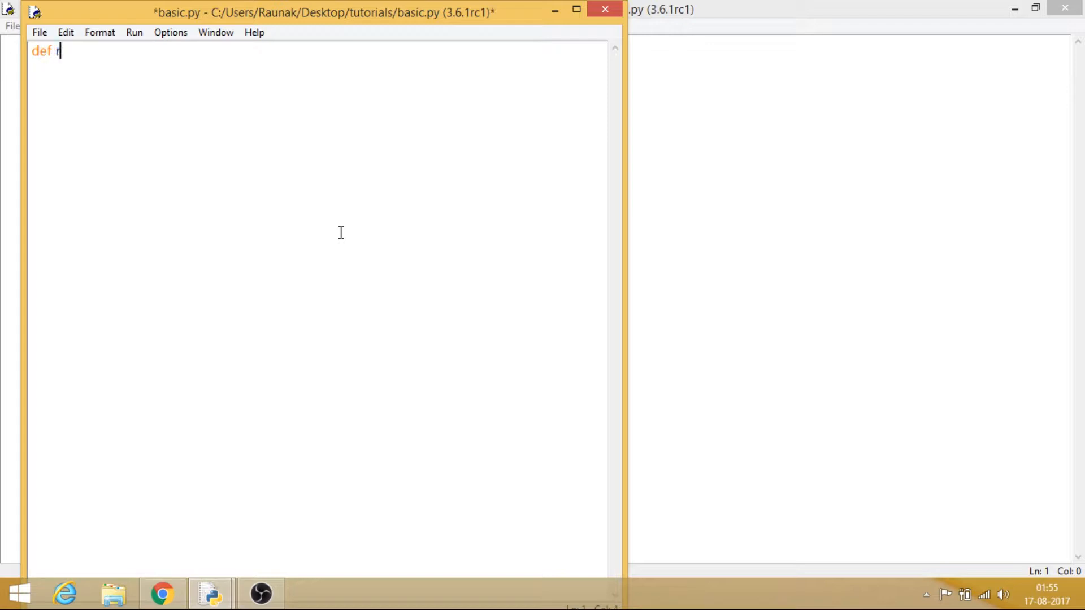
{"action": "type", "text": "andom()"}
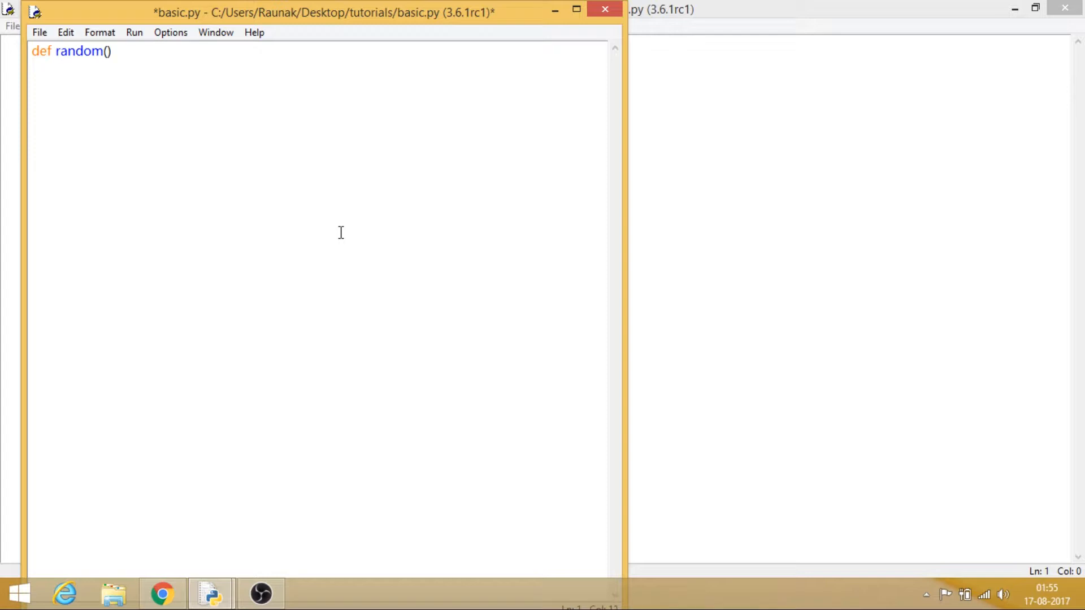
{"action": "type", "text": ":"}
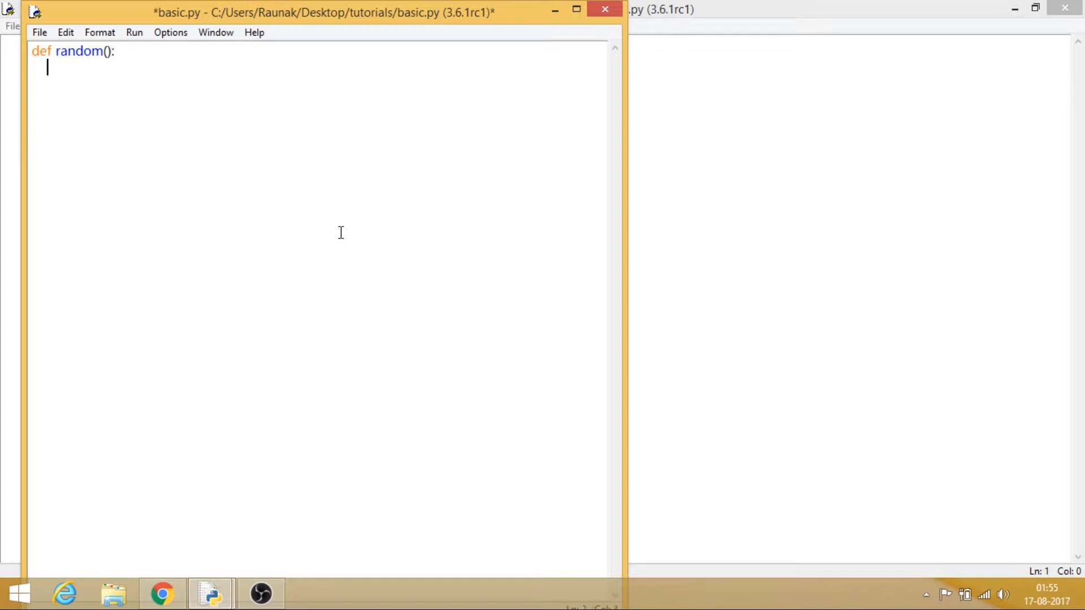
{"action": "type", "text": "pe"}
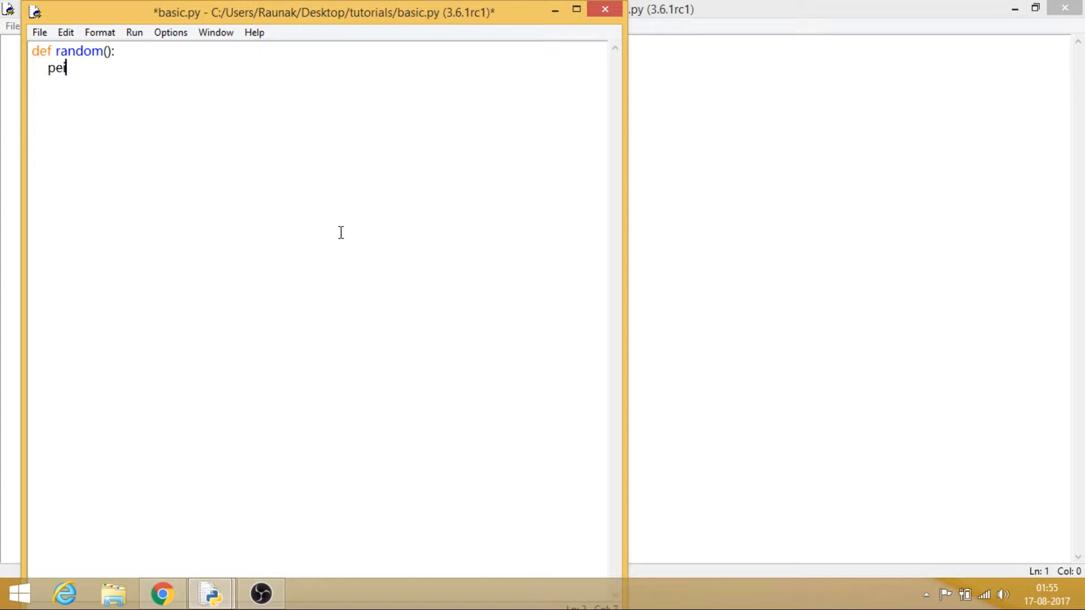
{"action": "type", "text": "r"}
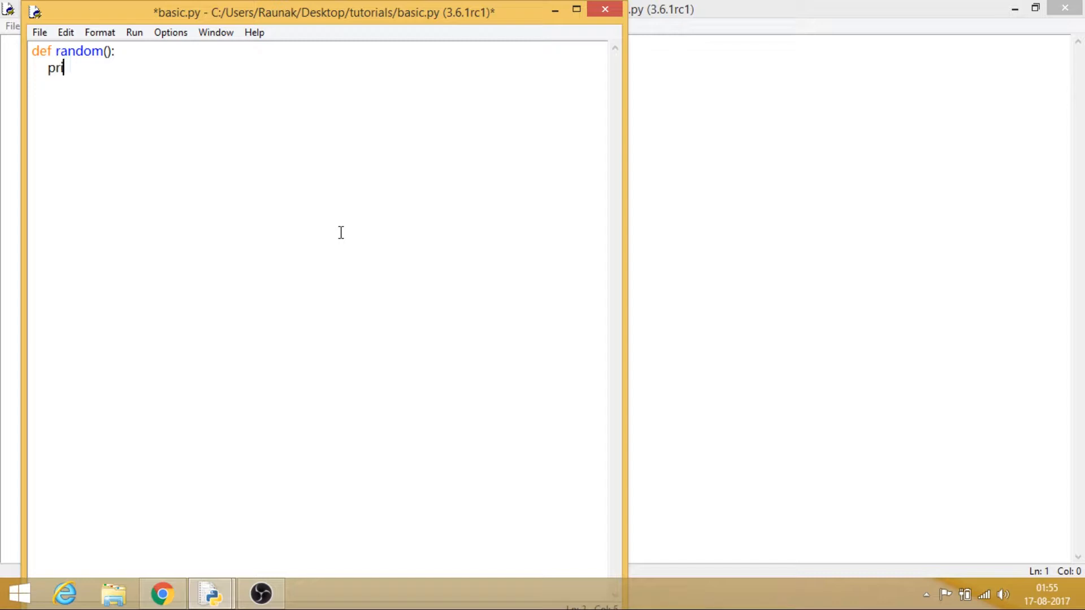
{"action": "type", "text": "int()"}
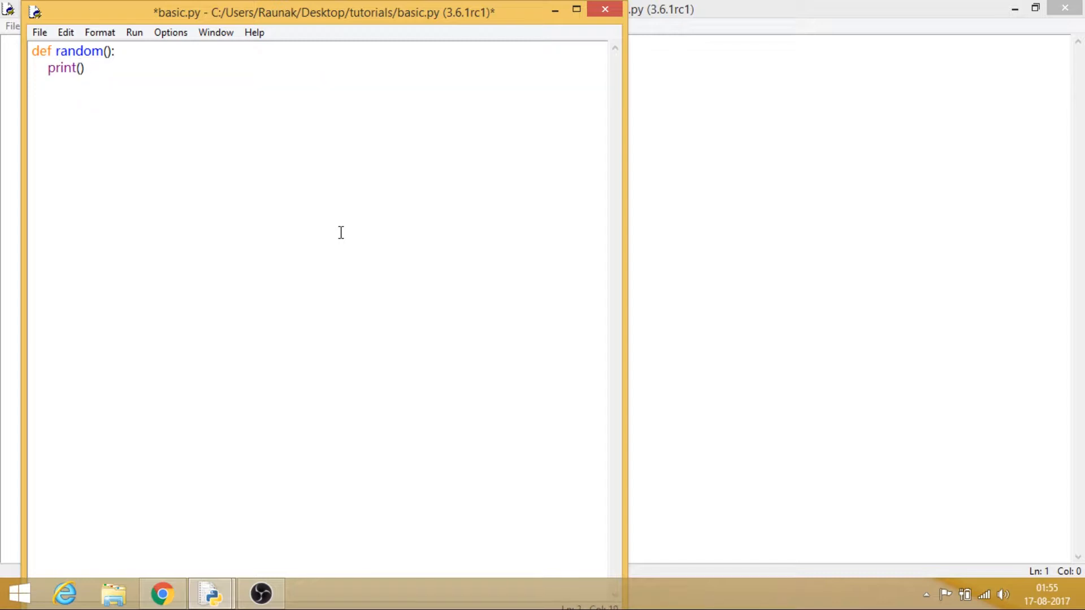
{"action": "type", "text": "\"Hi\""}
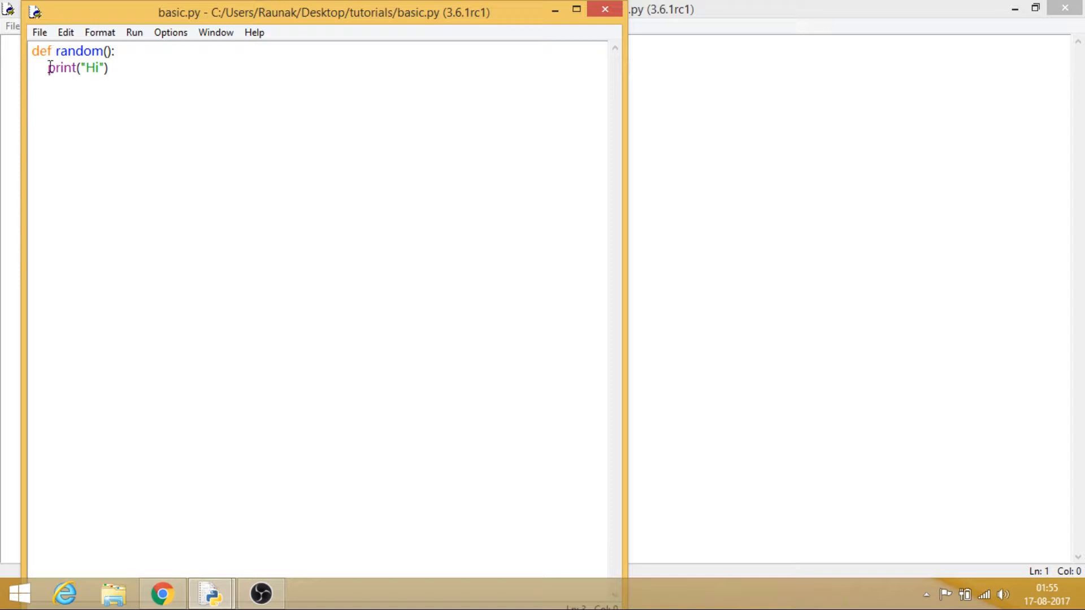
{"action": "mouse_move", "coordinate": [175, 43]}
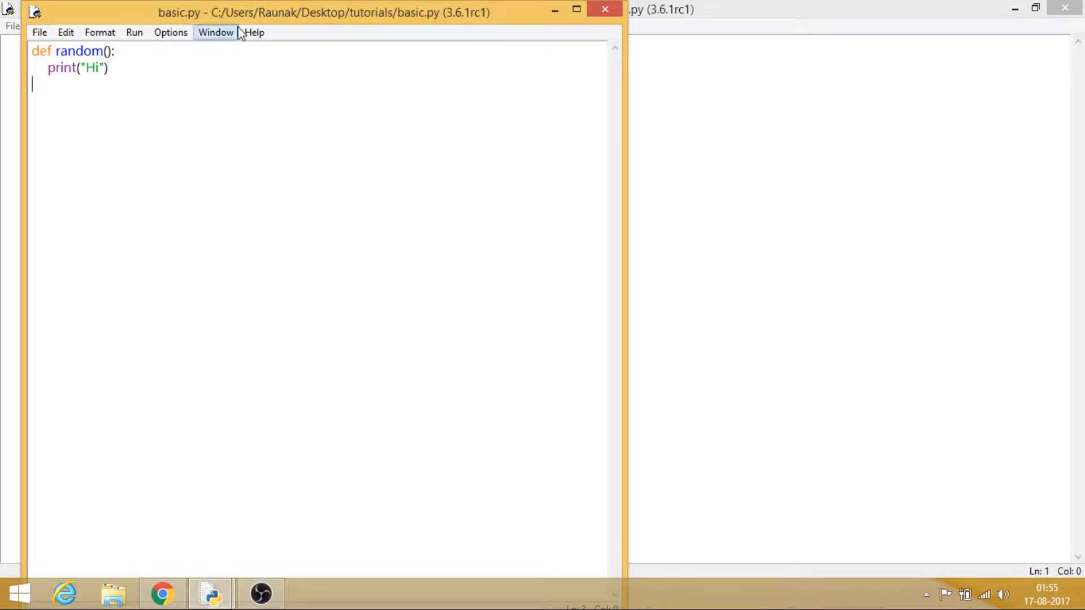
{"action": "mouse_move", "coordinate": [143, 14]}
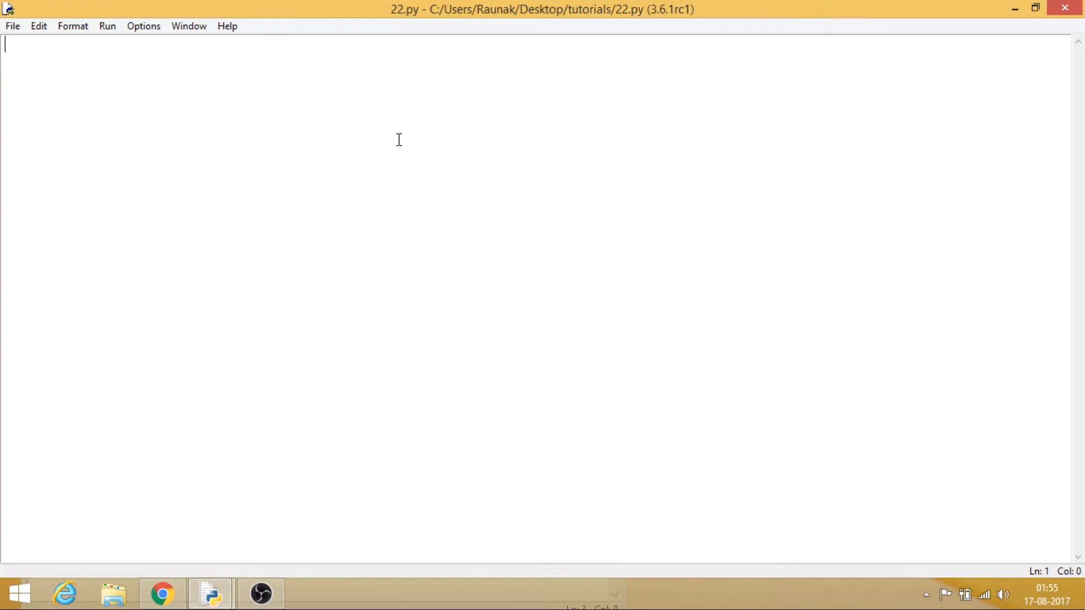
Add 'import basic' on the first line of 22.py.
{"action": "type", "text": "impo"}
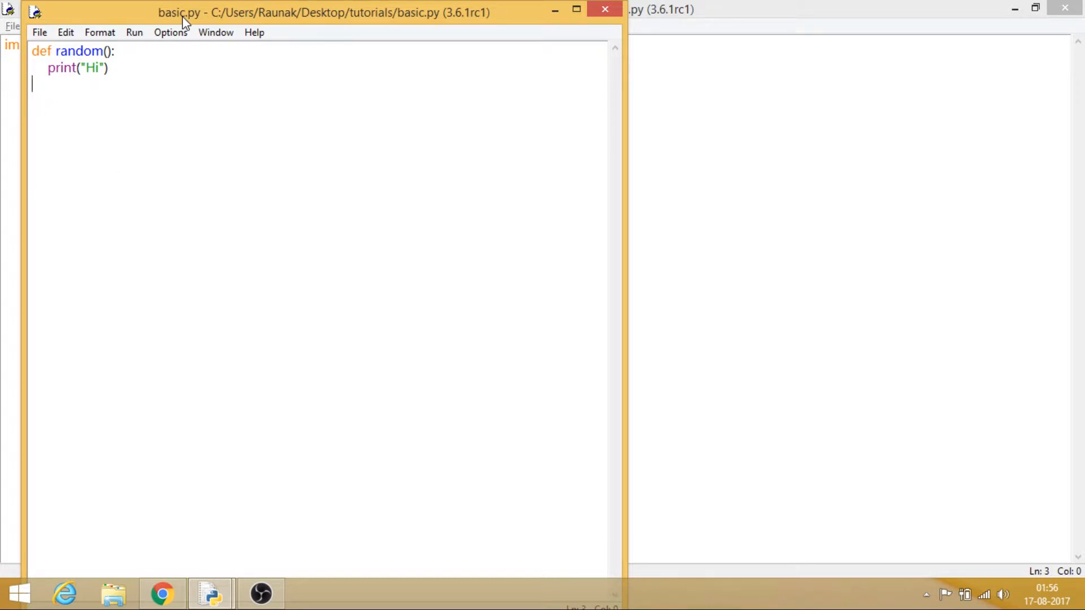
{"action": "mouse_move", "coordinate": [678, 14]}
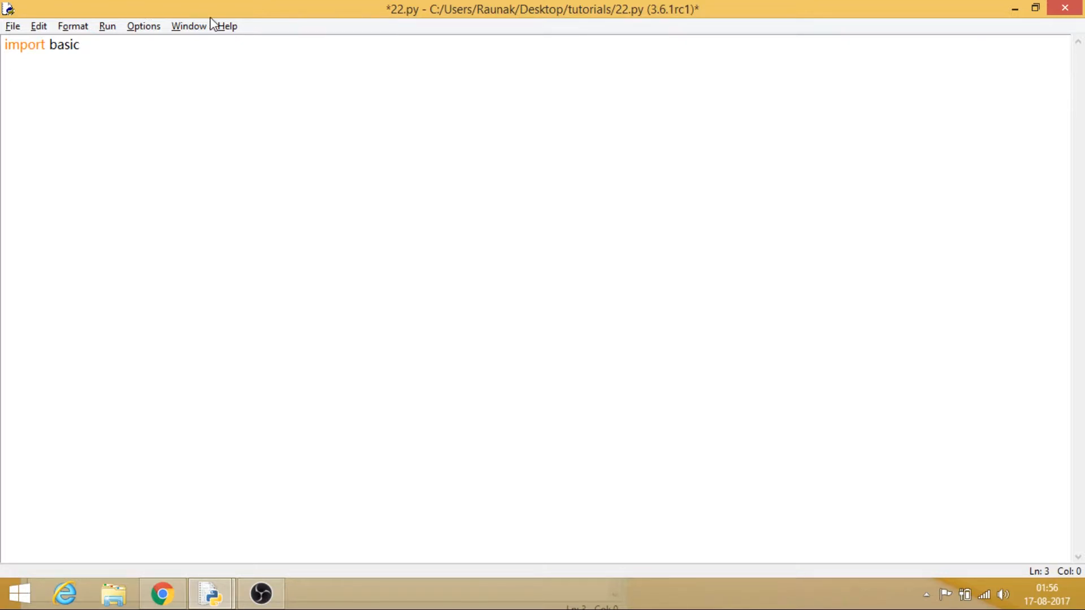
{"action": "key", "text": "enter"}
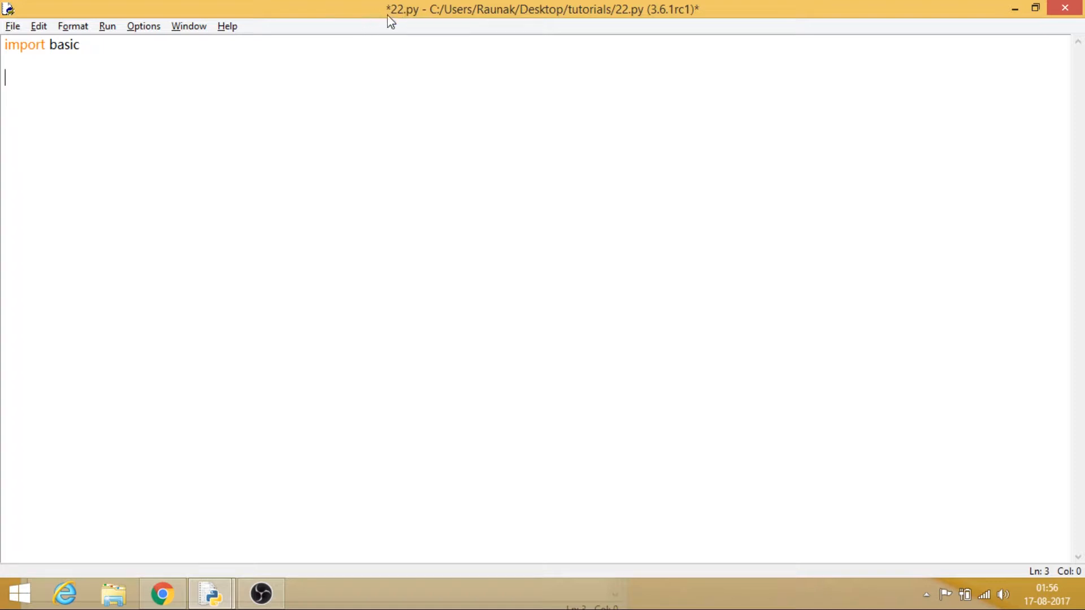
{"action": "mouse_move", "coordinate": [539, 7]}
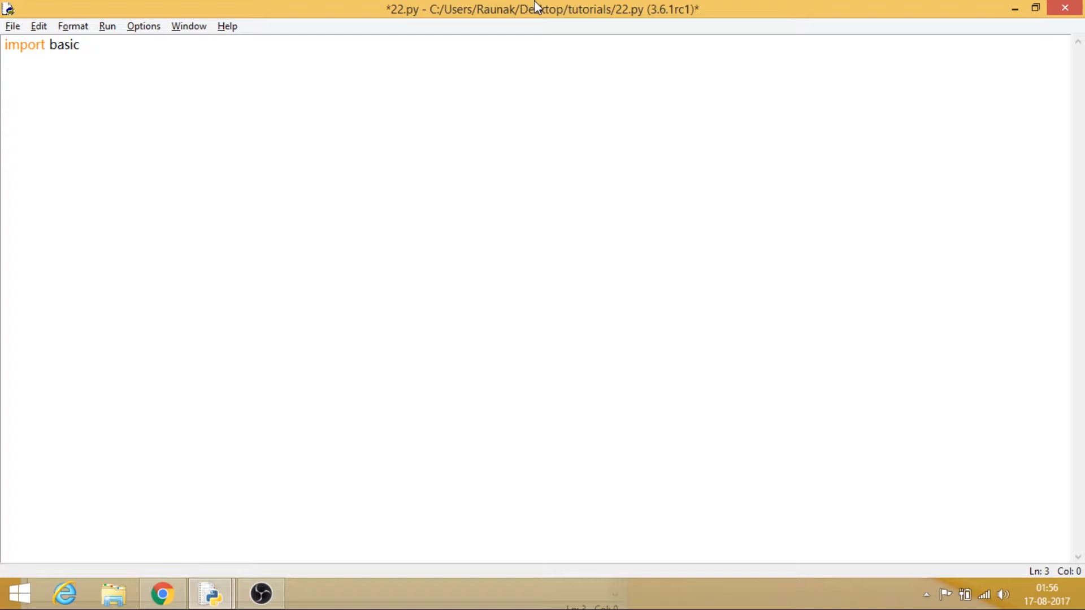
{"action": "type", "text": "ba"}
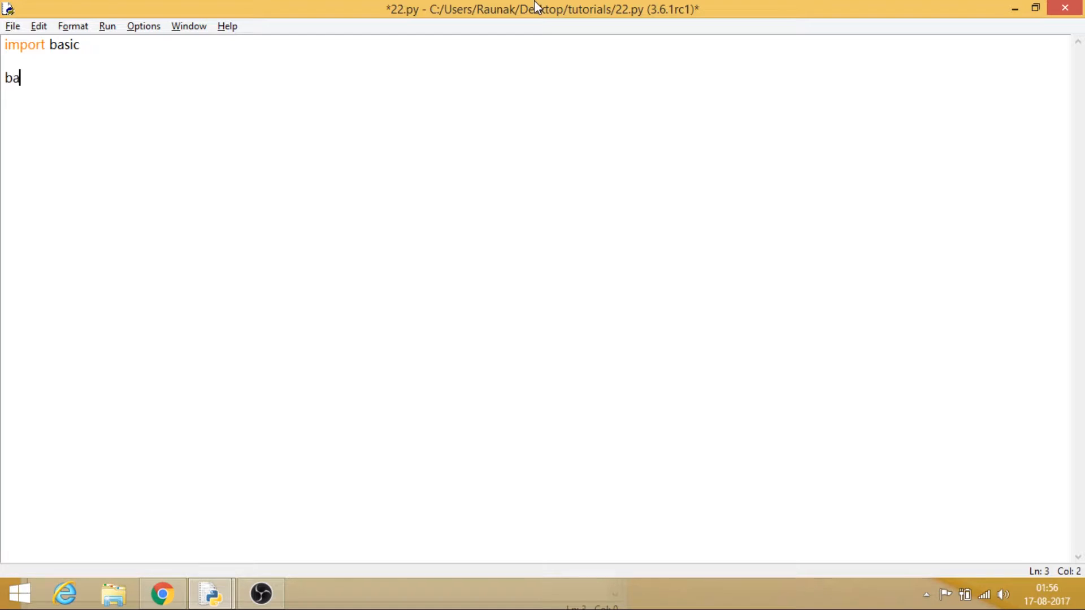
{"action": "key", "text": "BackSpace"}
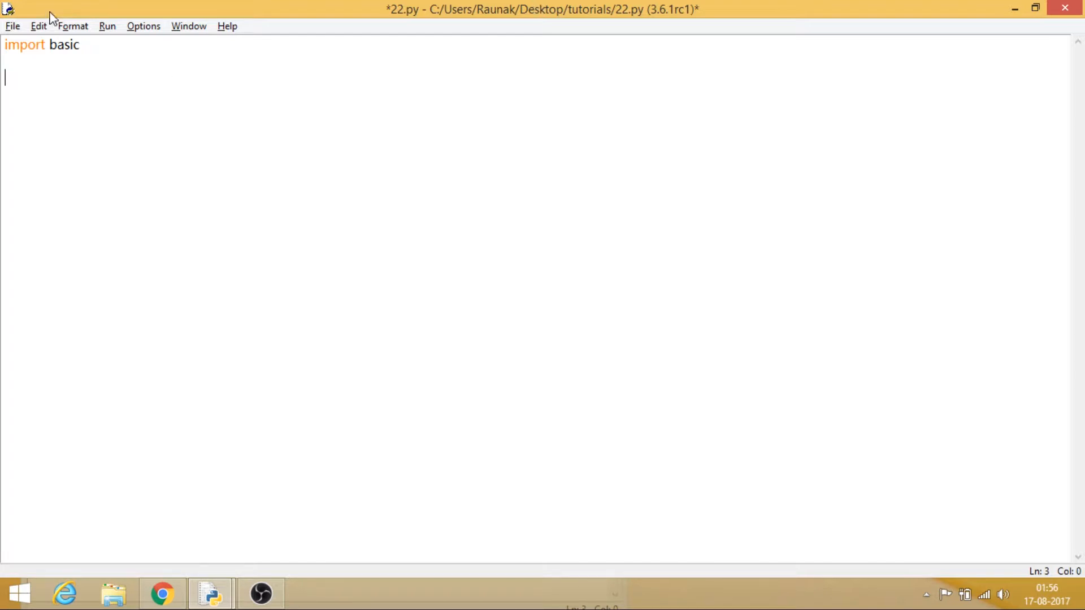
{"action": "mouse_move", "coordinate": [46, 44]}
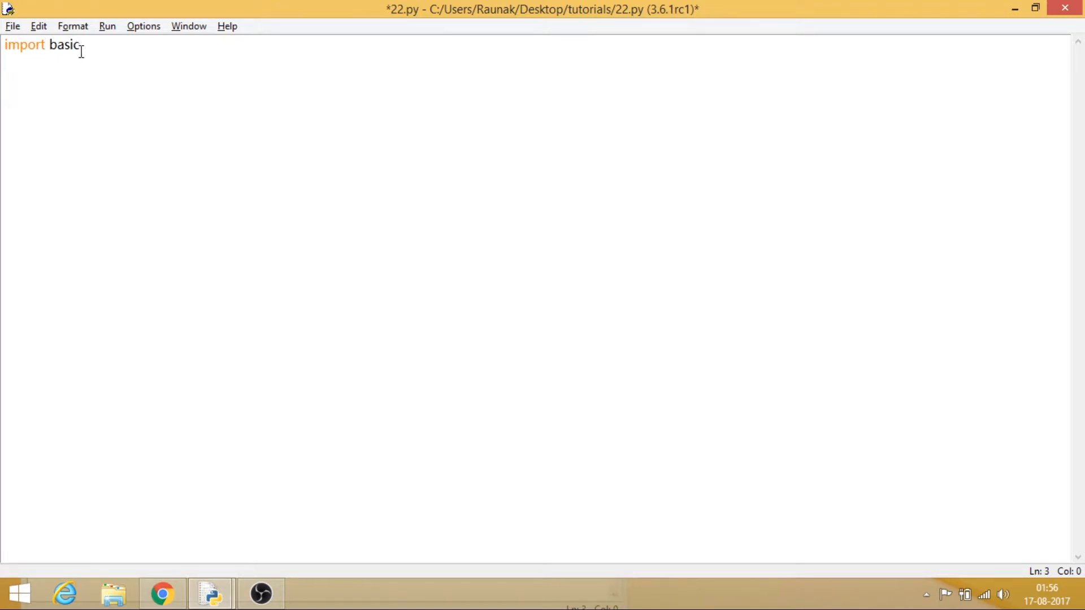
{"action": "key", "text": "enter"}
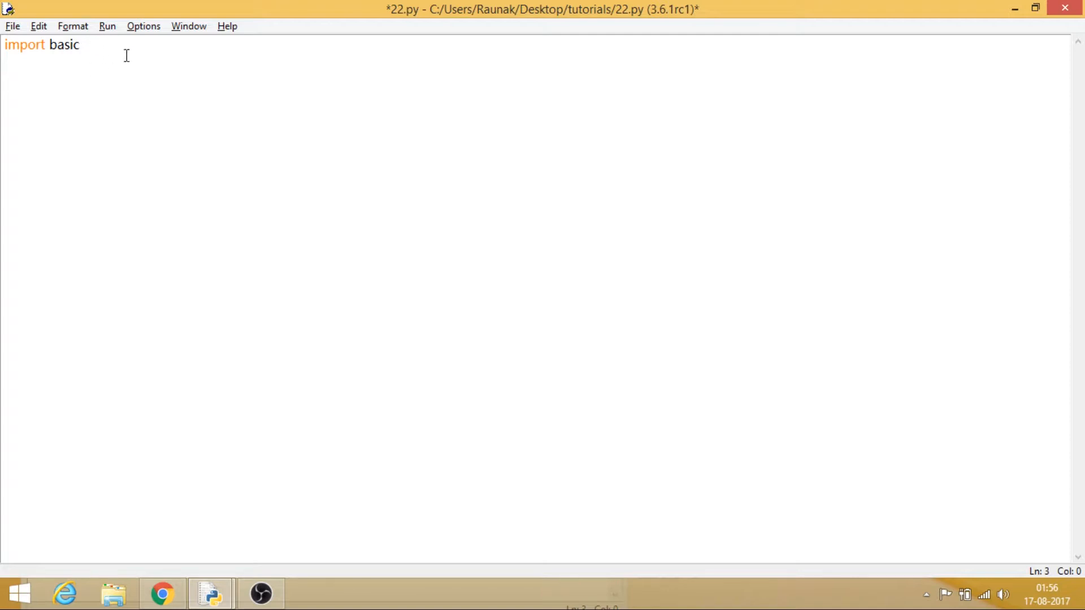
Add a basic.random() call to 22.py and run the module.
{"action": "type", "text": "b"}
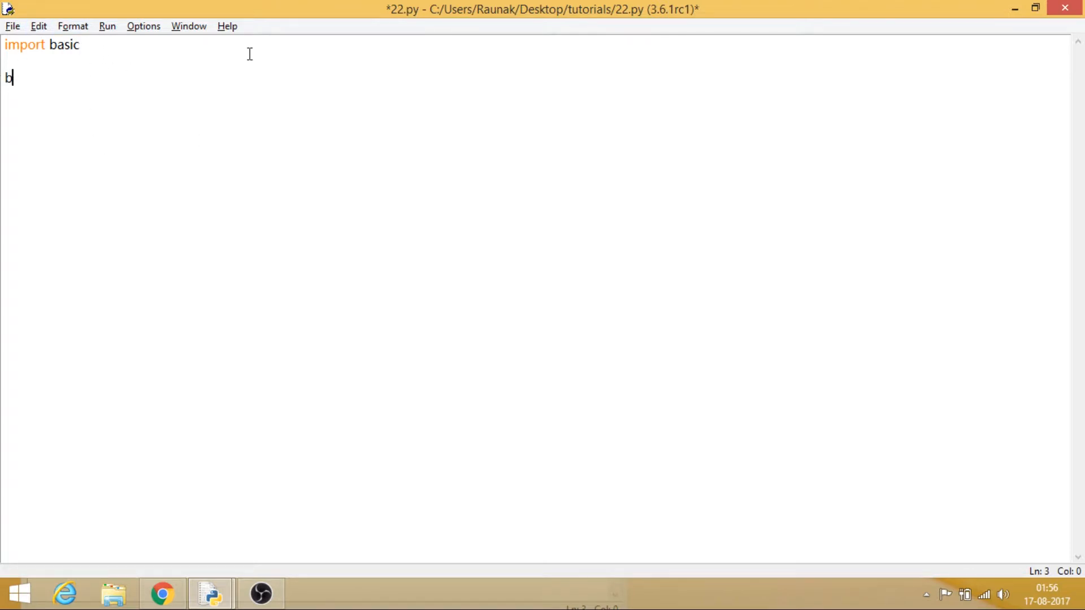
{"action": "type", "text": "asic."}
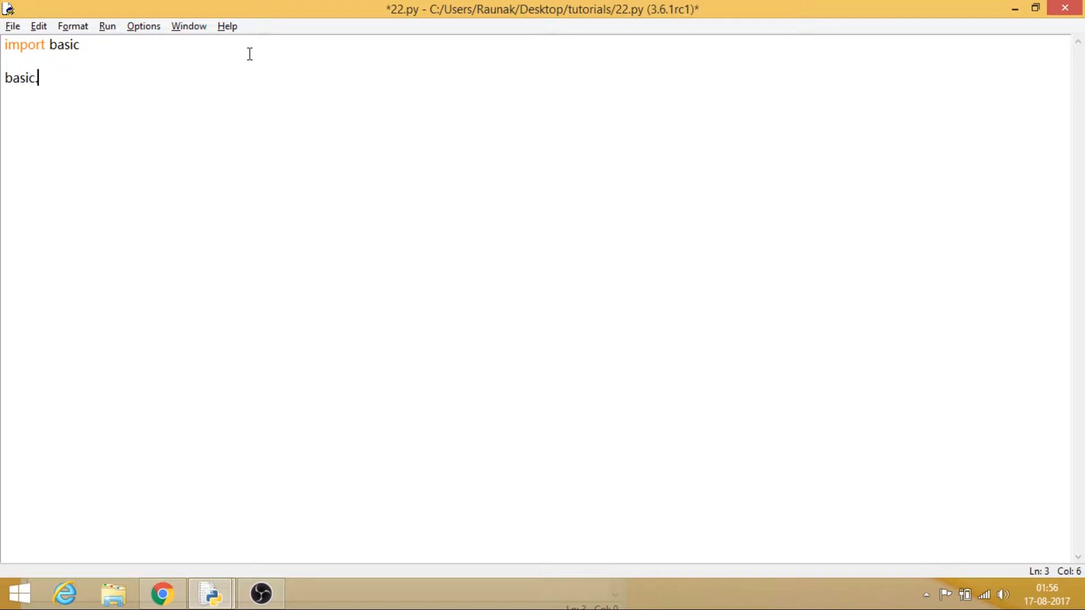
{"action": "mouse_move", "coordinate": [201, 520]}
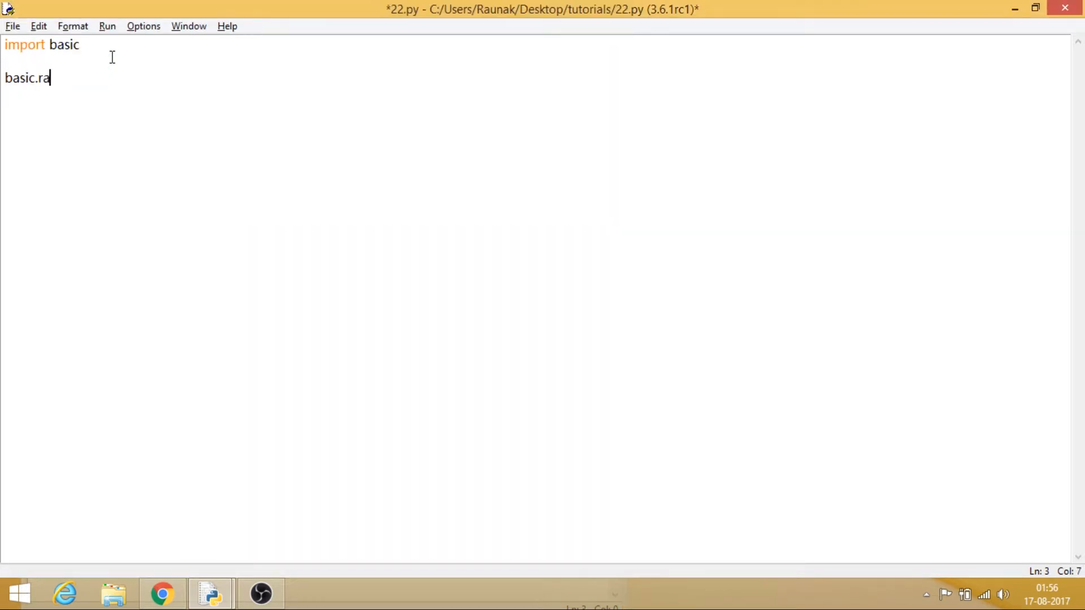
{"action": "type", "text": "ndom()"}
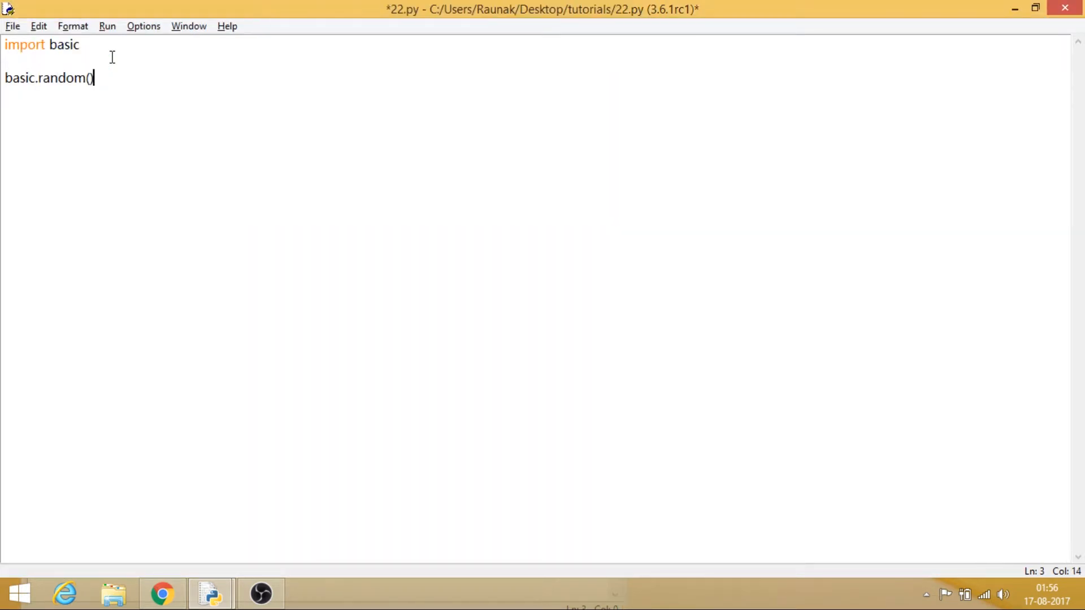
{"action": "left_click", "coordinate": [106, 25]}
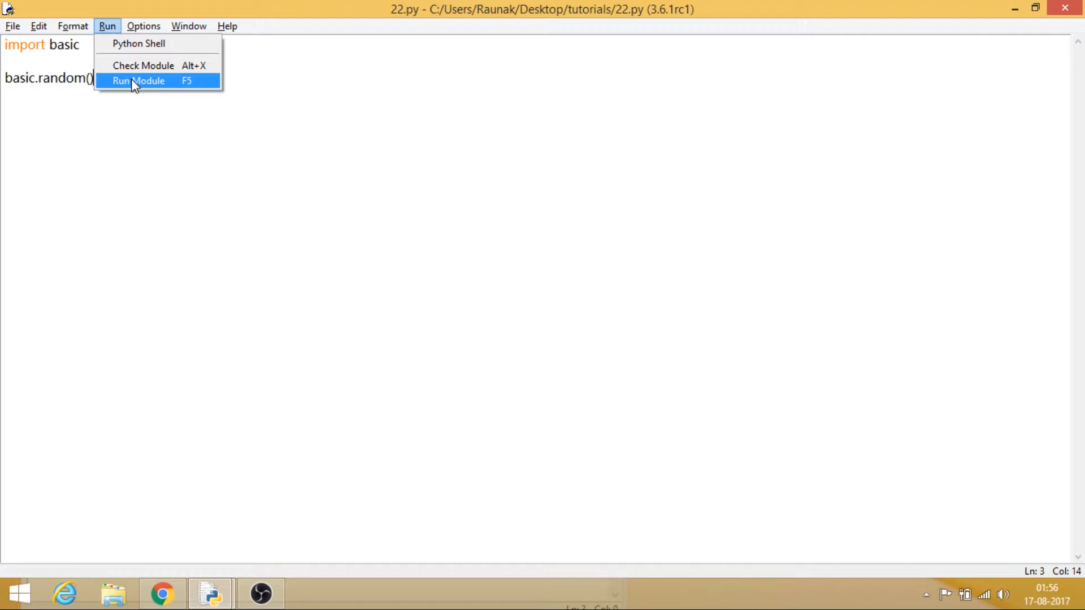
{"action": "left_click", "coordinate": [138, 81]}
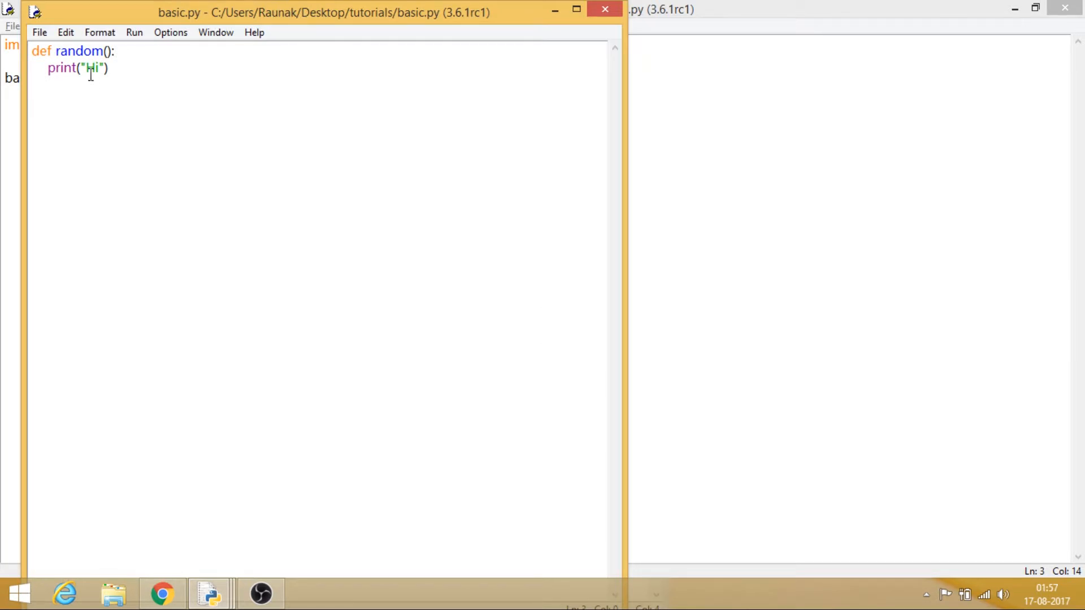
{"action": "mouse_move", "coordinate": [449, 46]}
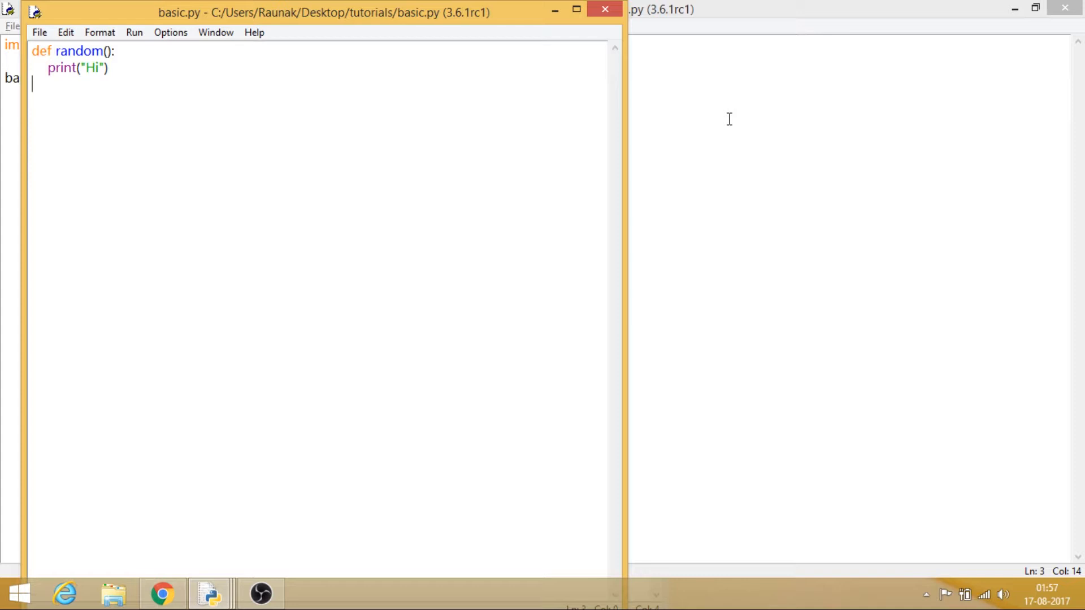
Clear basic.py's old code and start it with 'import json'.
{"action": "key", "text": "ctrl+a"}
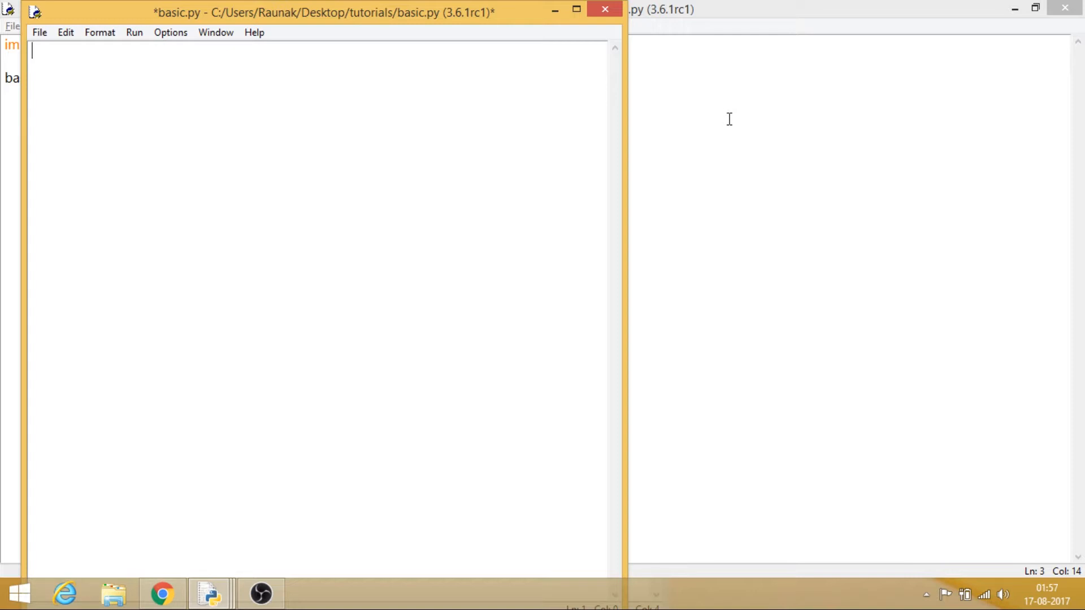
{"action": "type", "text": "imp"}
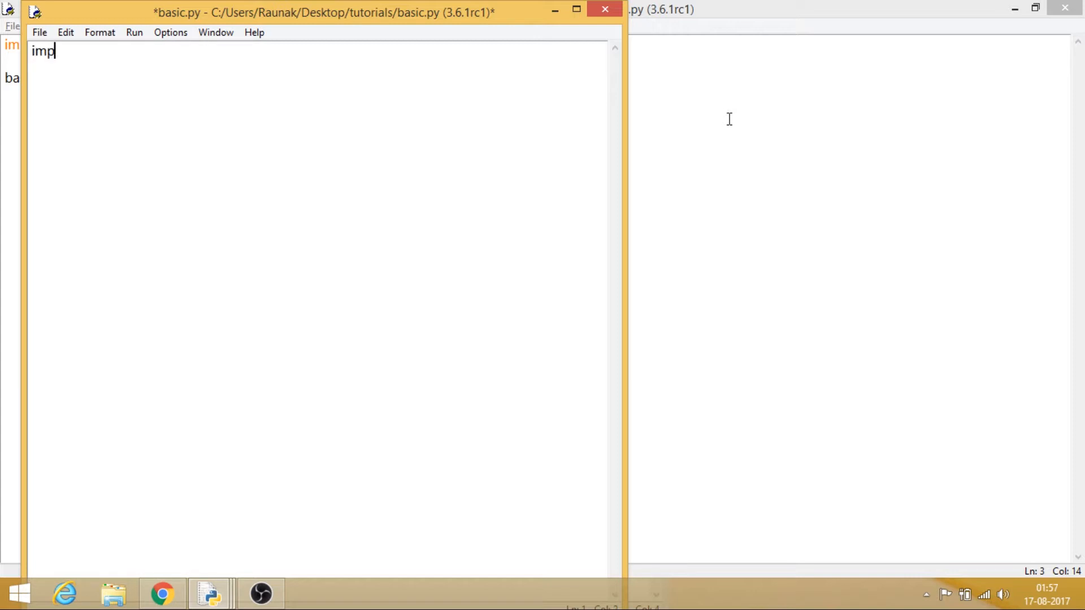
{"action": "key", "text": "Backspace"}
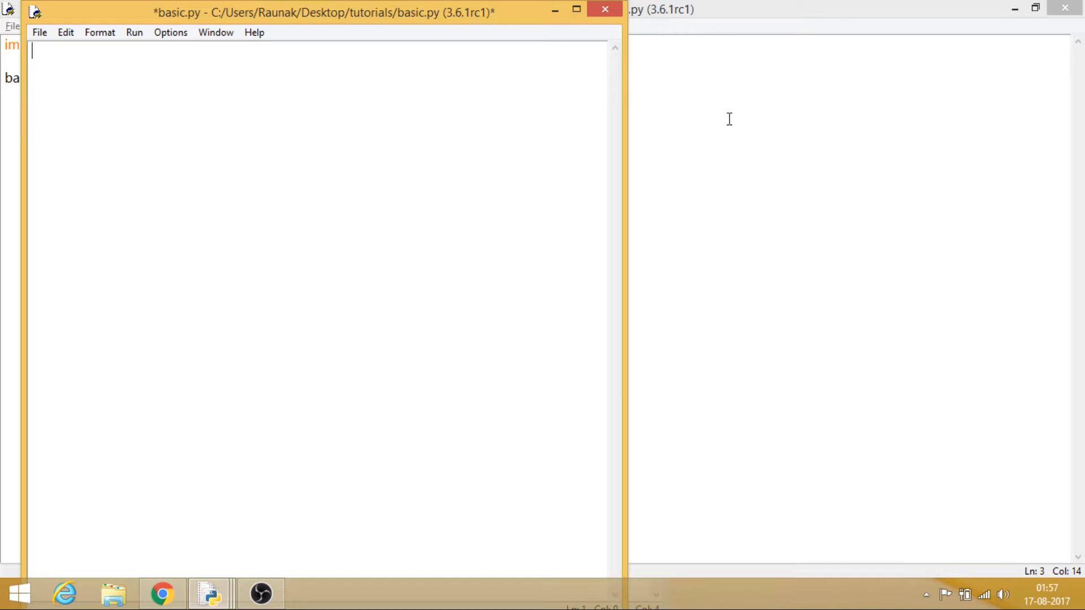
{"action": "type", "text": "import"}
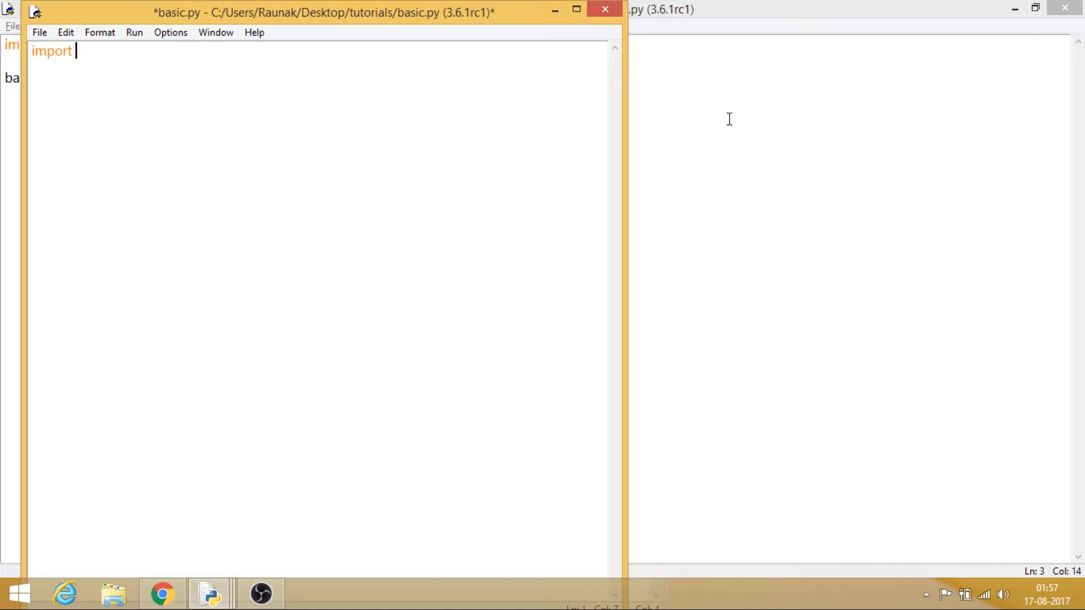
{"action": "type", "text": "json"}
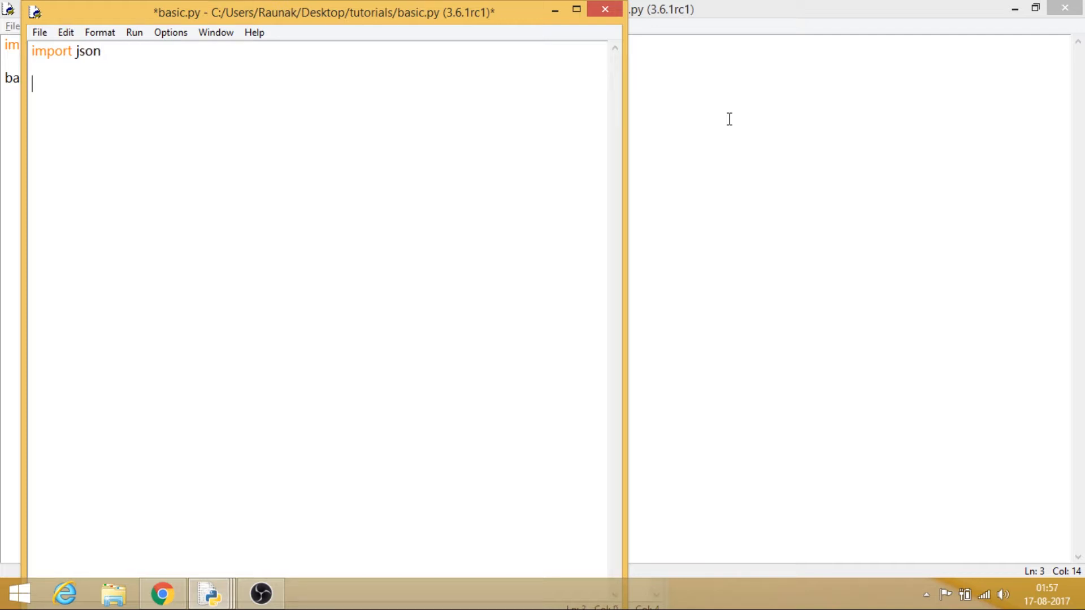
Define abc() opening 'new.json' and printing json.load(r), then save basic.py.
{"action": "type", "text": "def abc():"}
{"action": "type", "text": "with"}
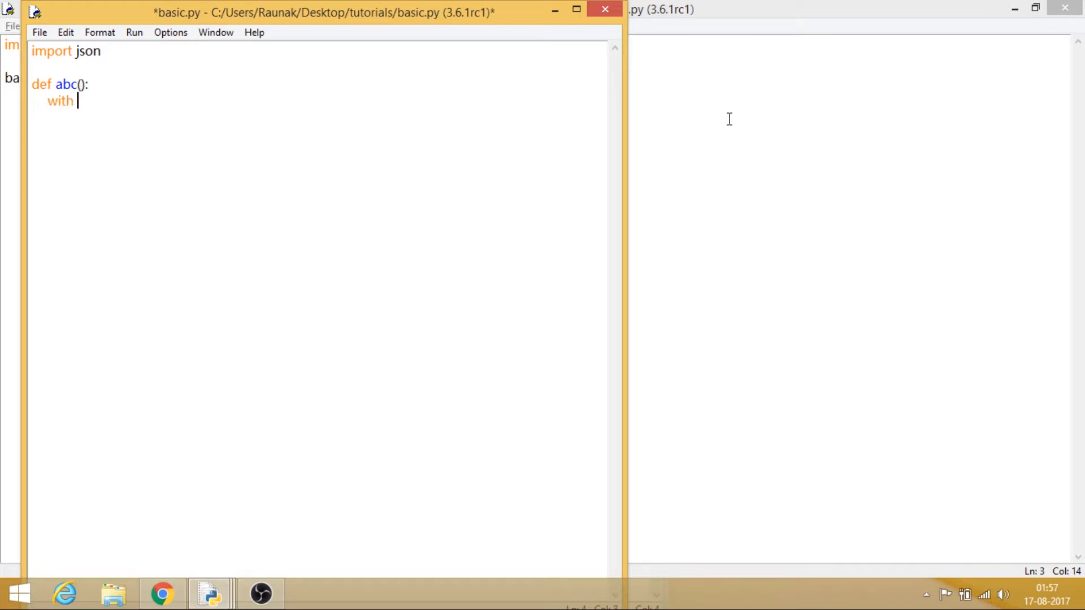
{"action": "type", "text": "open("}
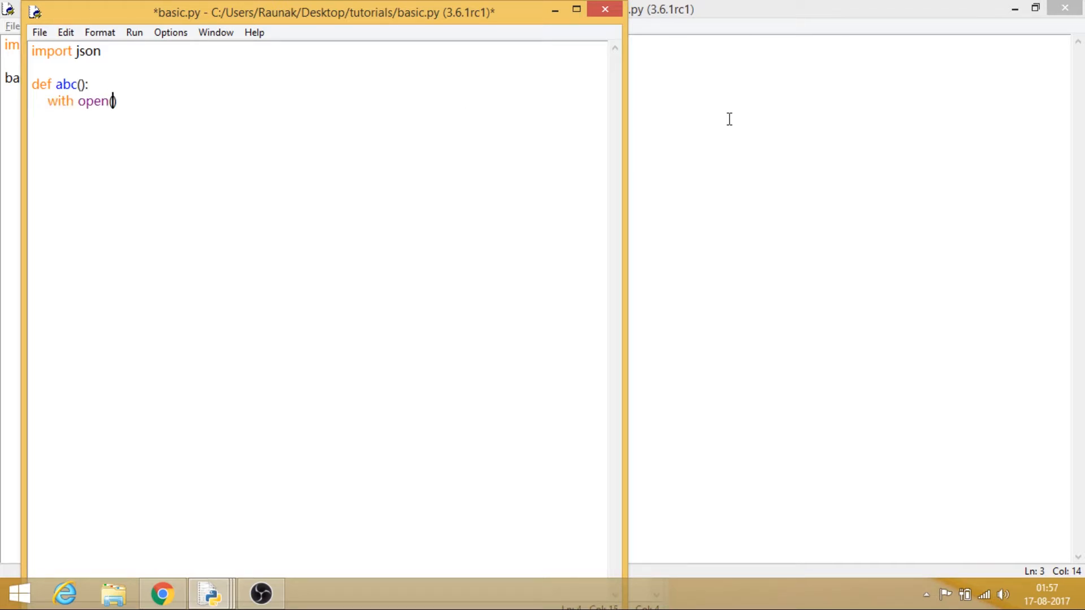
{"action": "type", "text": "'ne"}
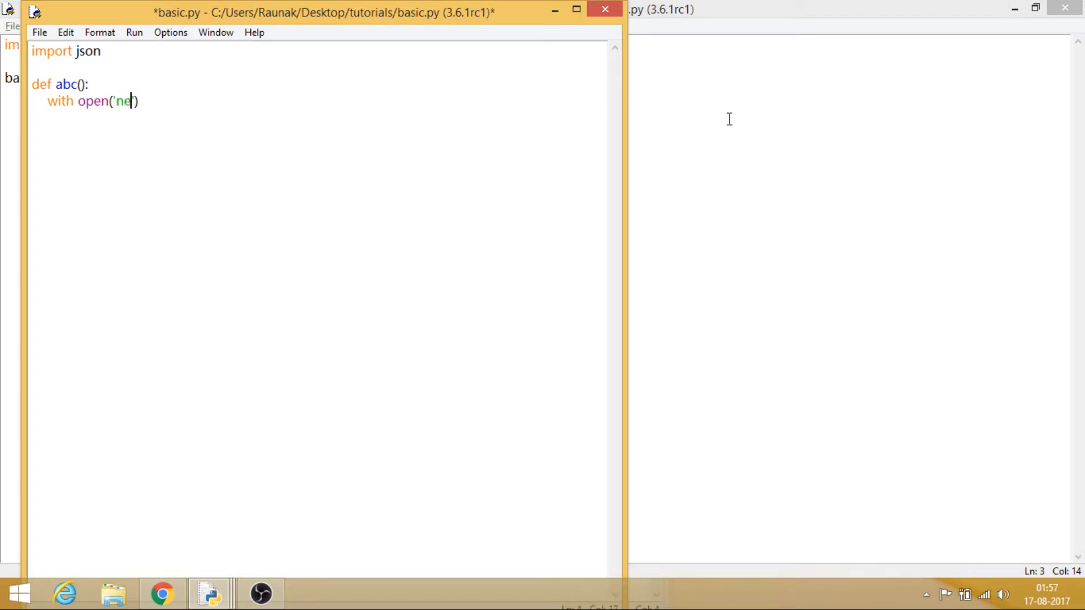
{"action": "type", "text": ".js'"}
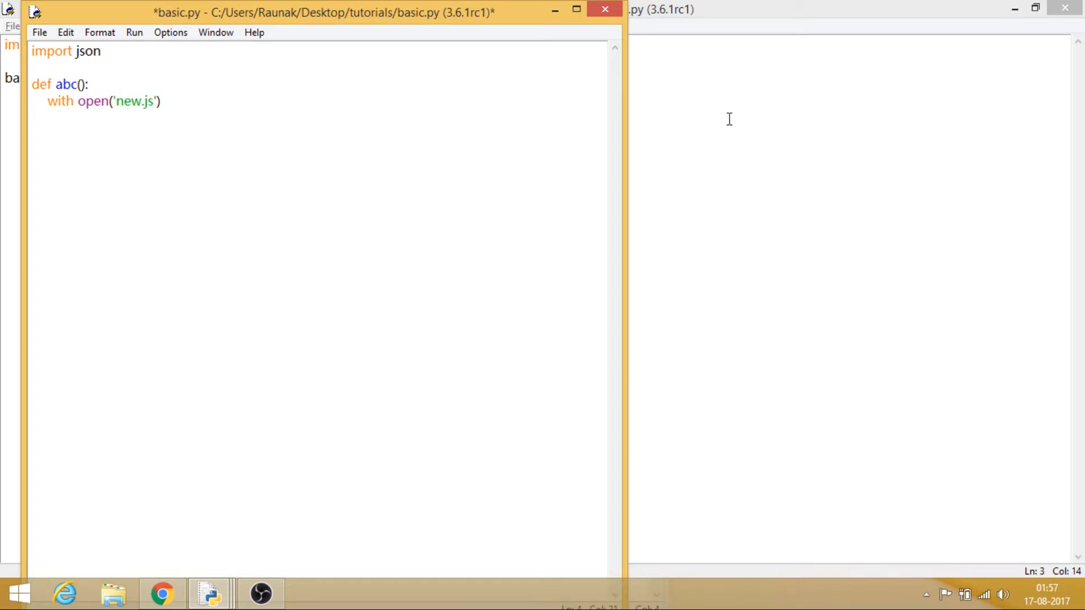
{"action": "type", "text": "on',"}
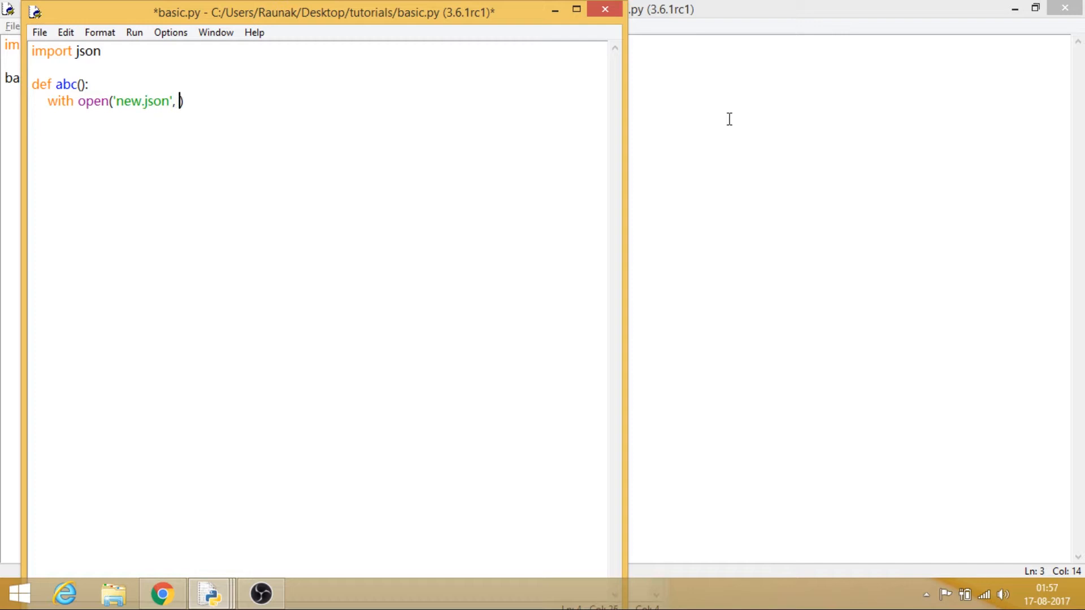
{"action": "type", "text": "''"}
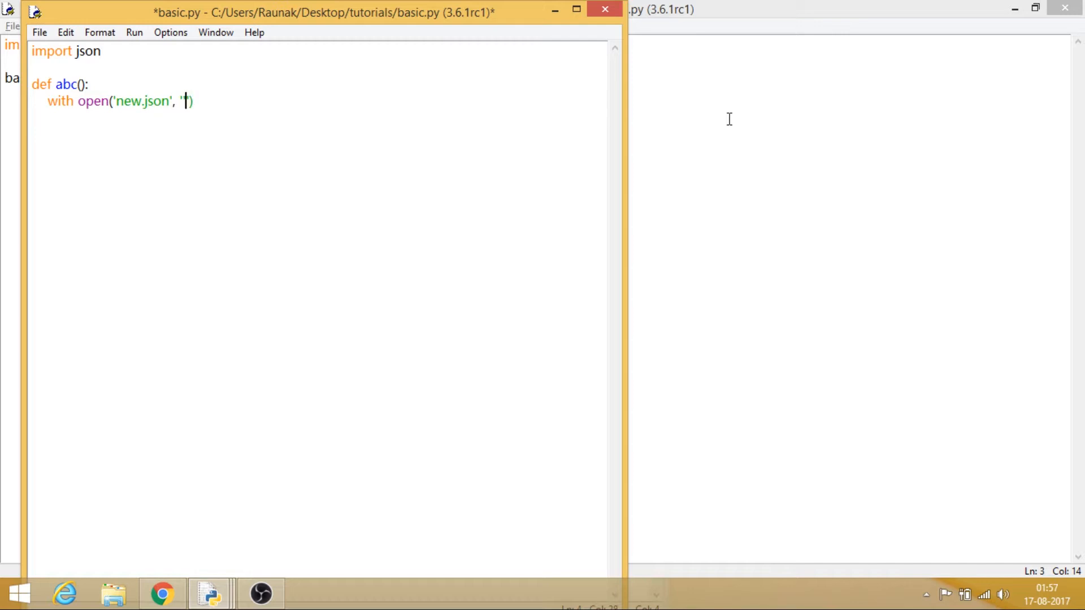
{"action": "type", "text": "r') as r:"}
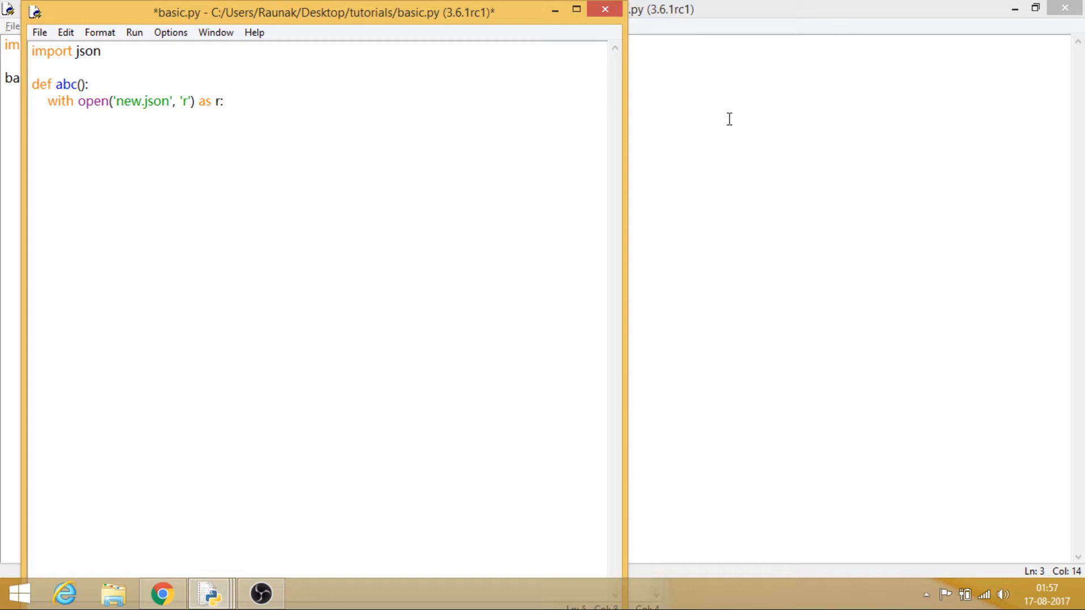
{"action": "type", "text": "pr"}
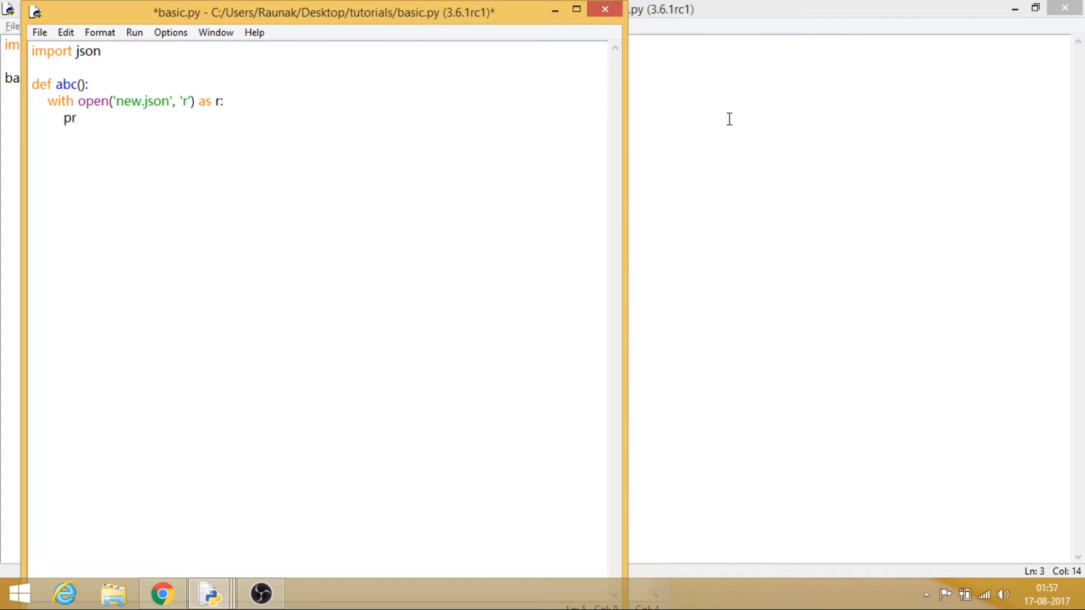
{"action": "type", "text": "int()"}
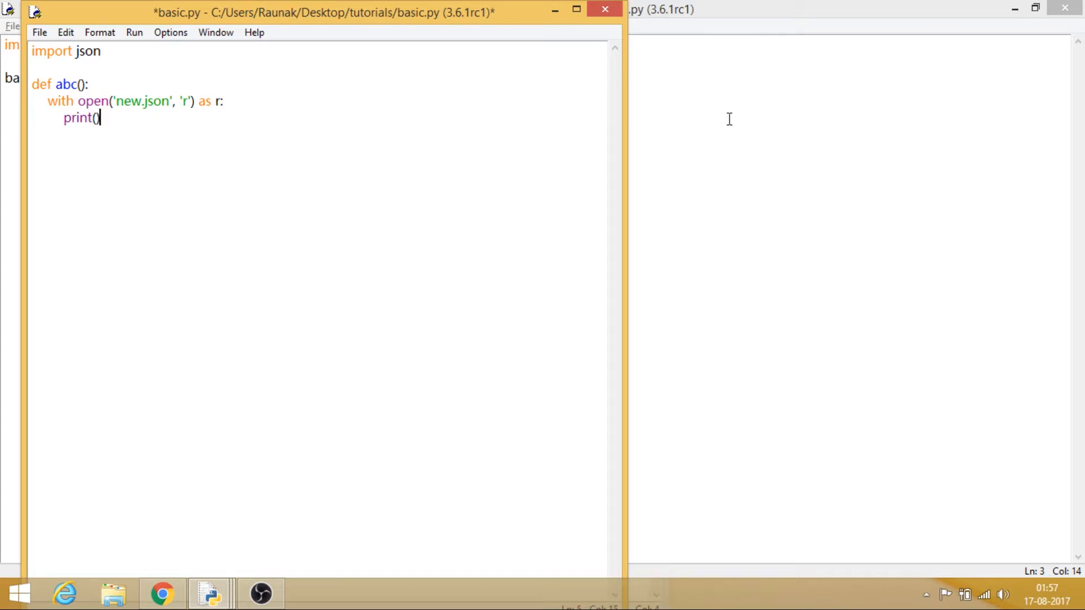
{"action": "type", "text": "jso"}
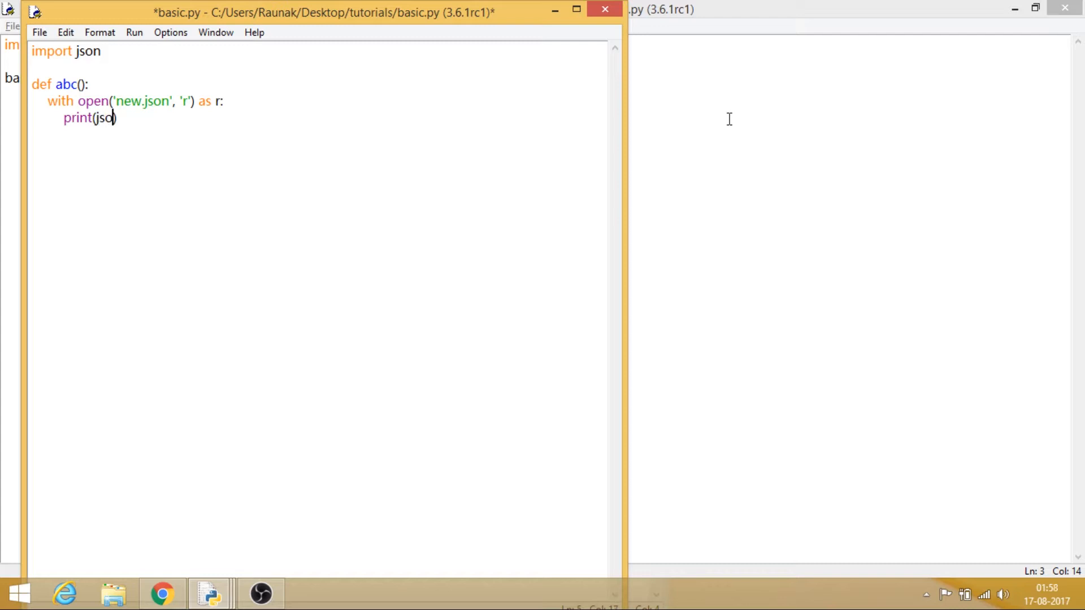
{"action": "type", "text": "n.load"}
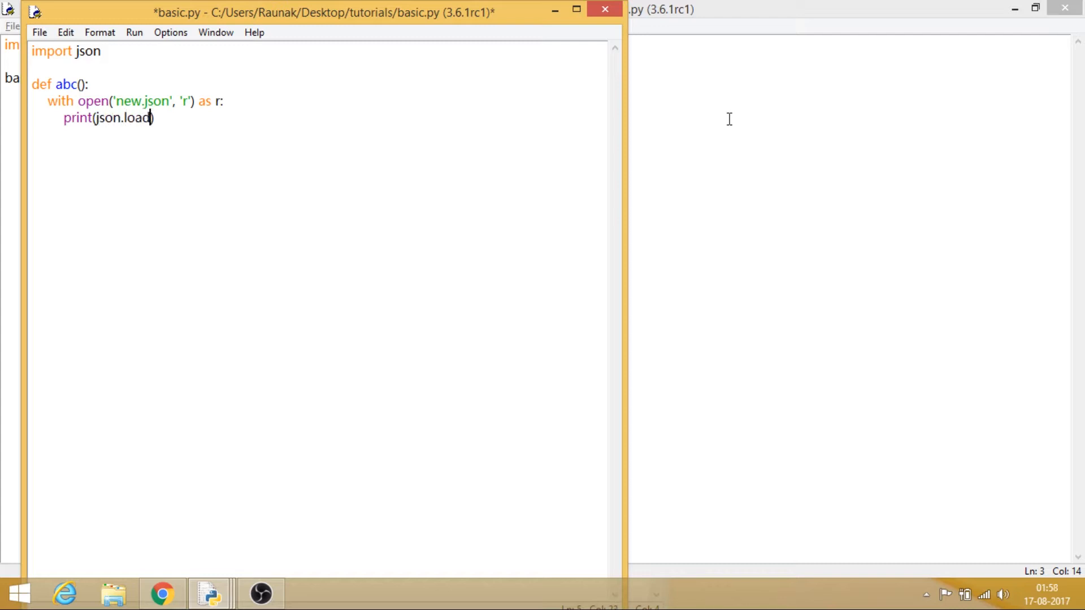
{"action": "type", "text": "("}
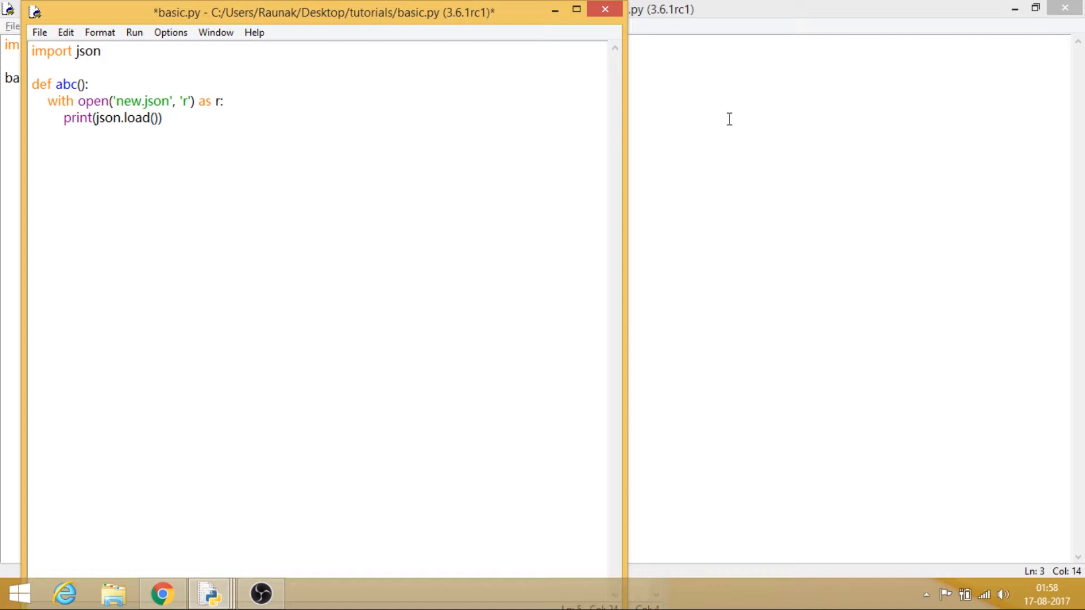
{"action": "type", "text": "r"}
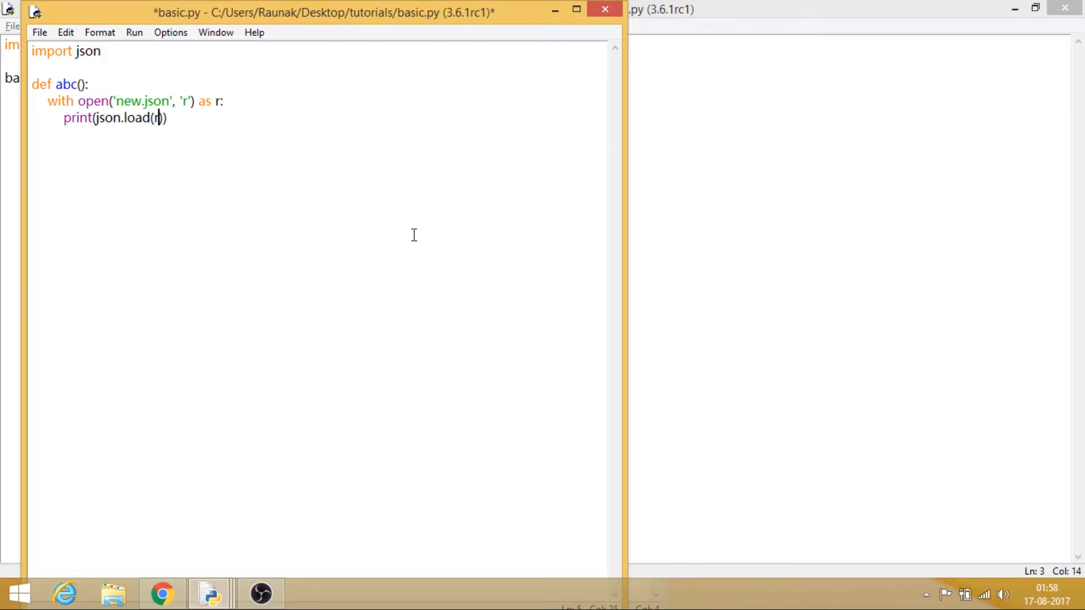
{"action": "key", "text": "ctrl+s"}
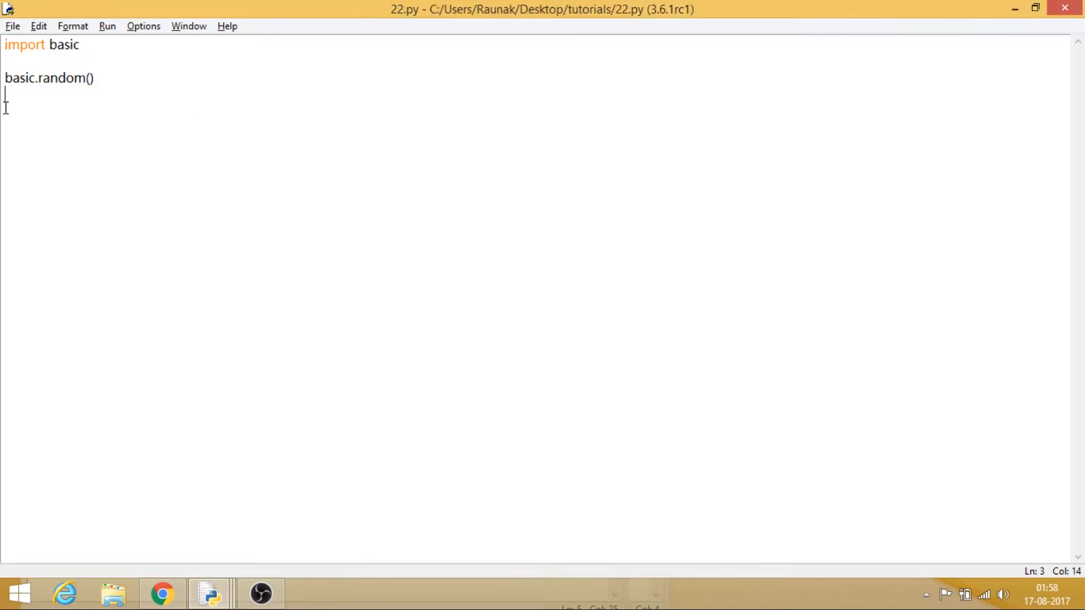
Replace random with abc in the call and run 22.py.
{"action": "key", "text": "Backspace"}
{"action": "type", "text": "bc"}
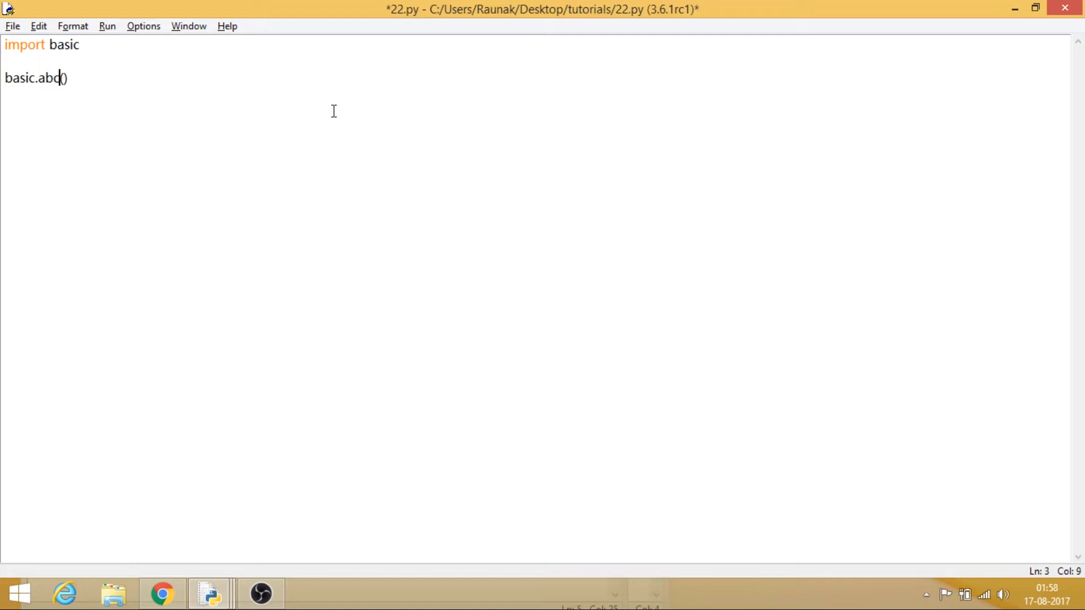
{"action": "left_click", "coordinate": [107, 25]}
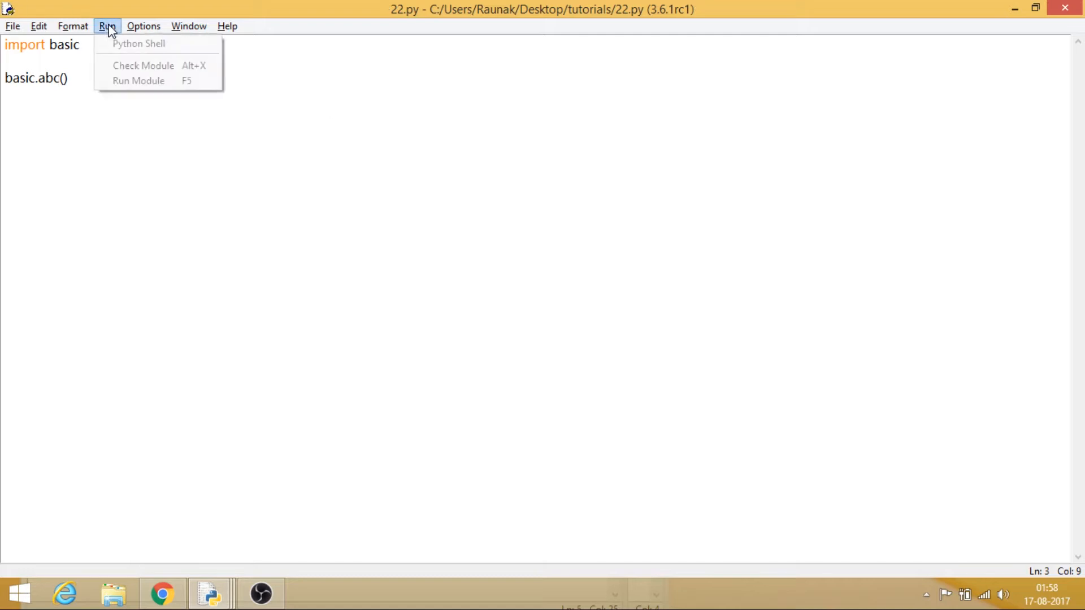
{"action": "left_click", "coordinate": [139, 80]}
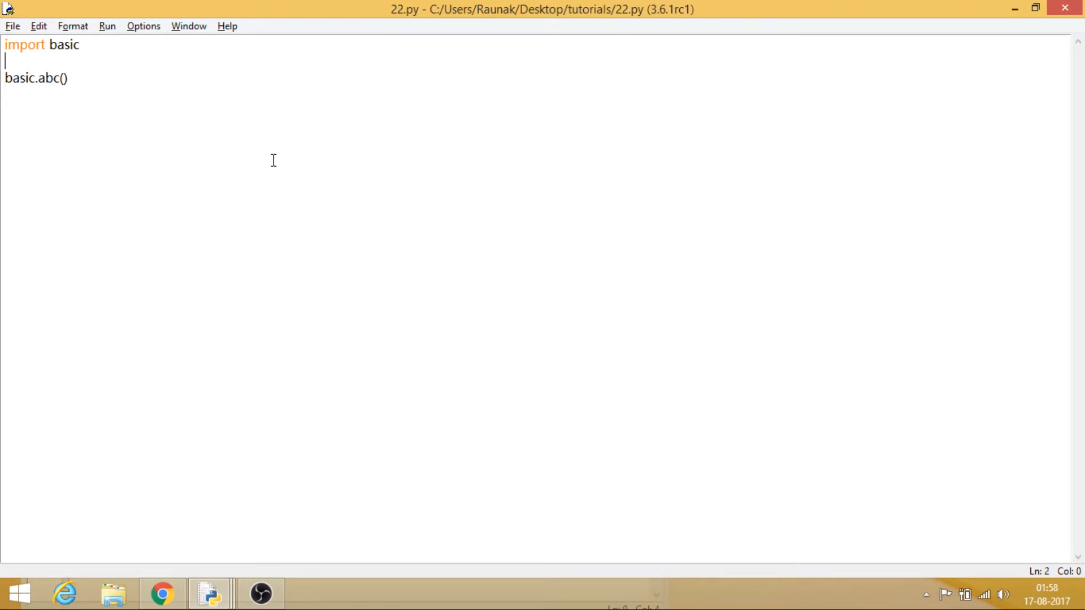
Add 'from tkinter import *', 'root = Tk()' and a closing 'root.mainloop()' to 22.py.
{"action": "type", "text": "from t"}
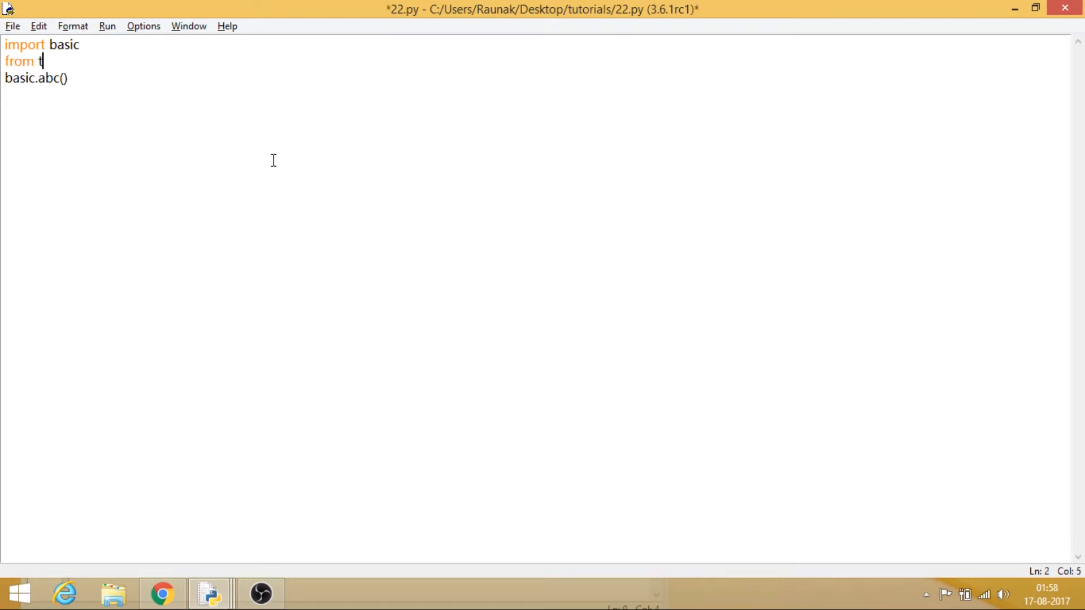
{"action": "type", "text": "kinter import *"}
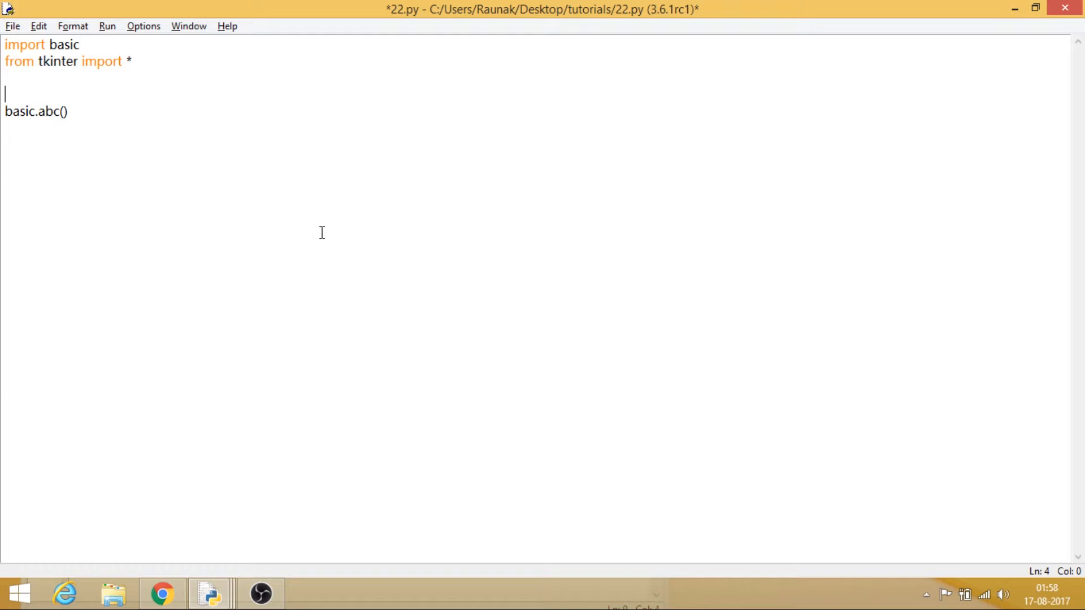
{"action": "type", "text": "root ="}
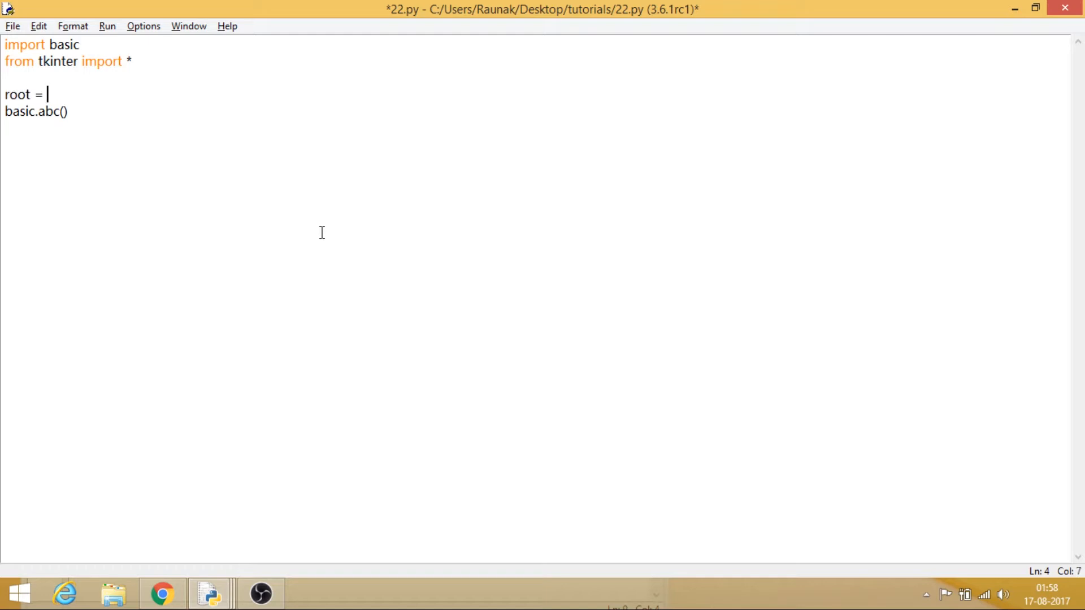
{"action": "type", "text": "Tk()"}
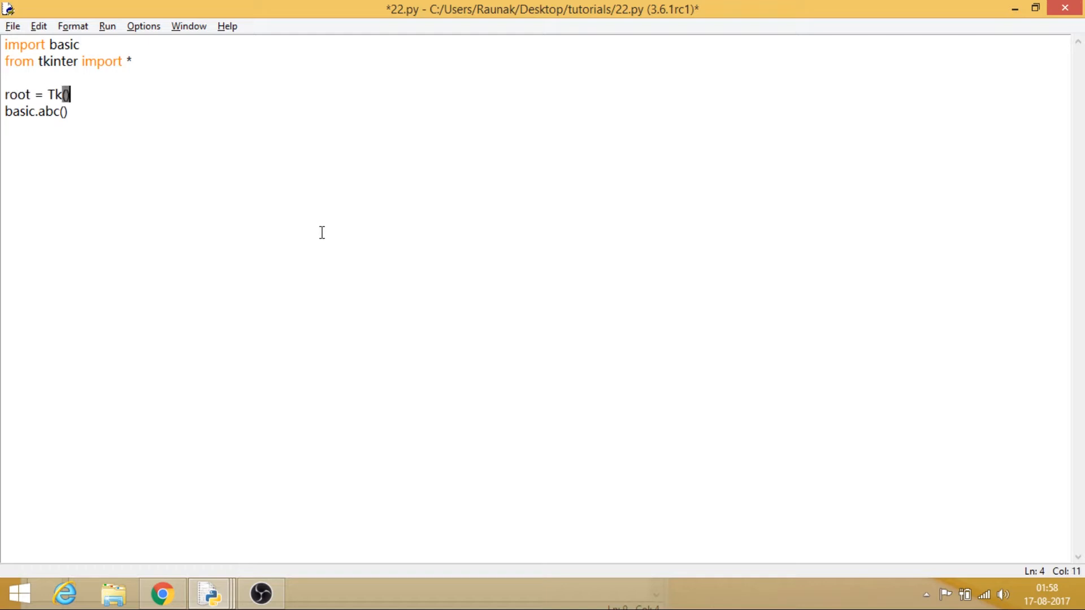
{"action": "key", "text": "Enter"}
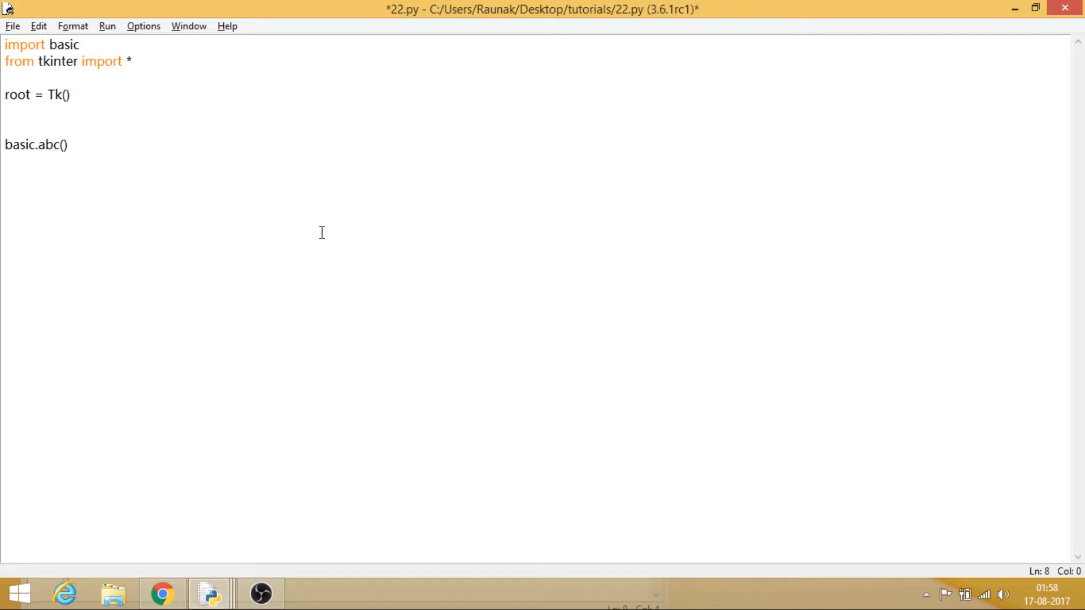
{"action": "type", "text": "r"}
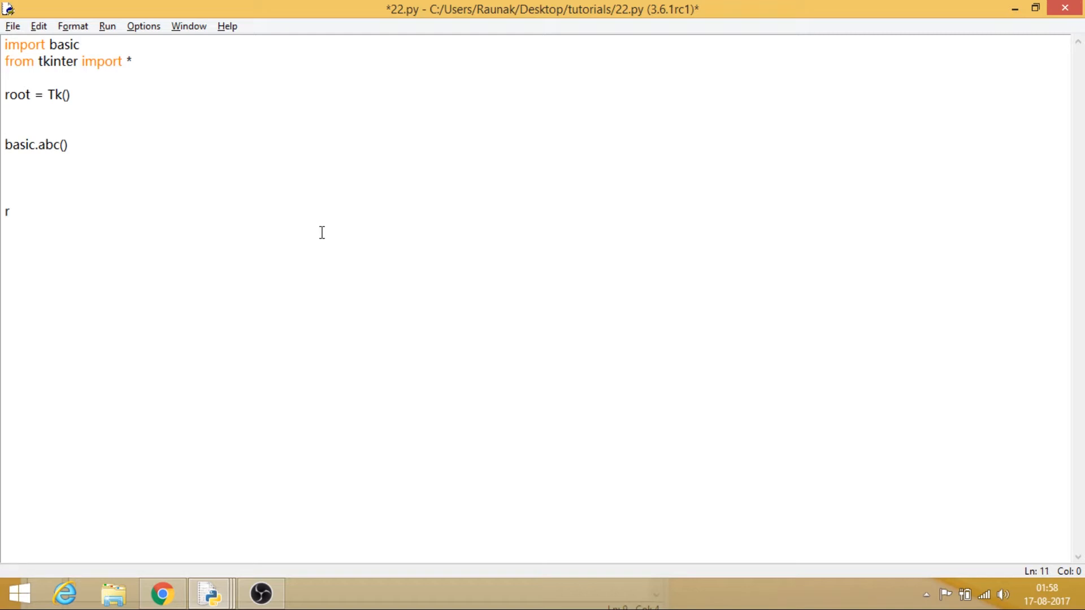
{"action": "type", "text": "oot.main"}
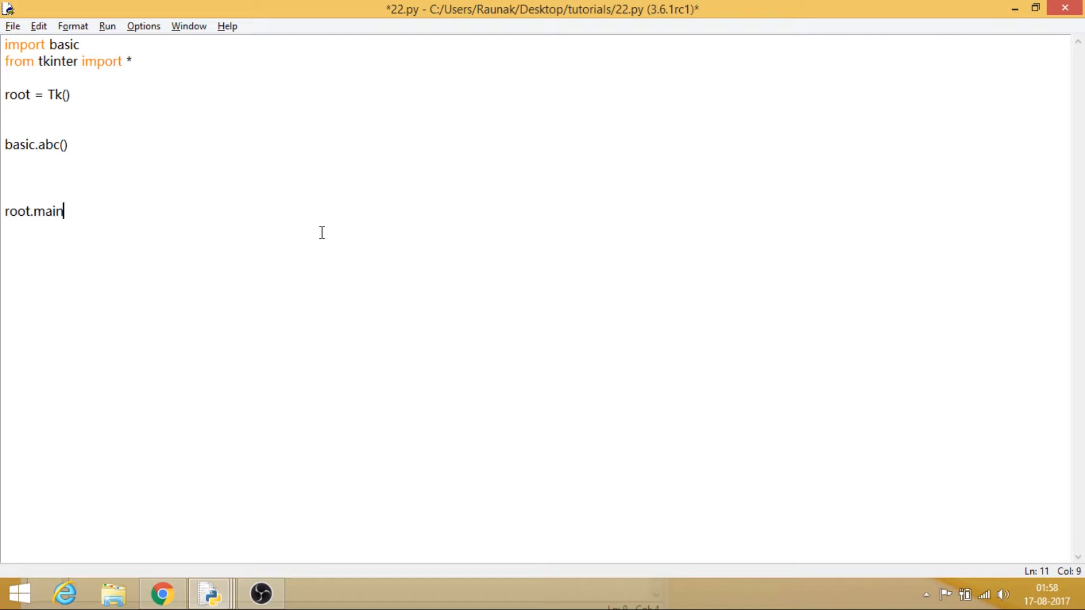
{"action": "type", "text": "loop()"}
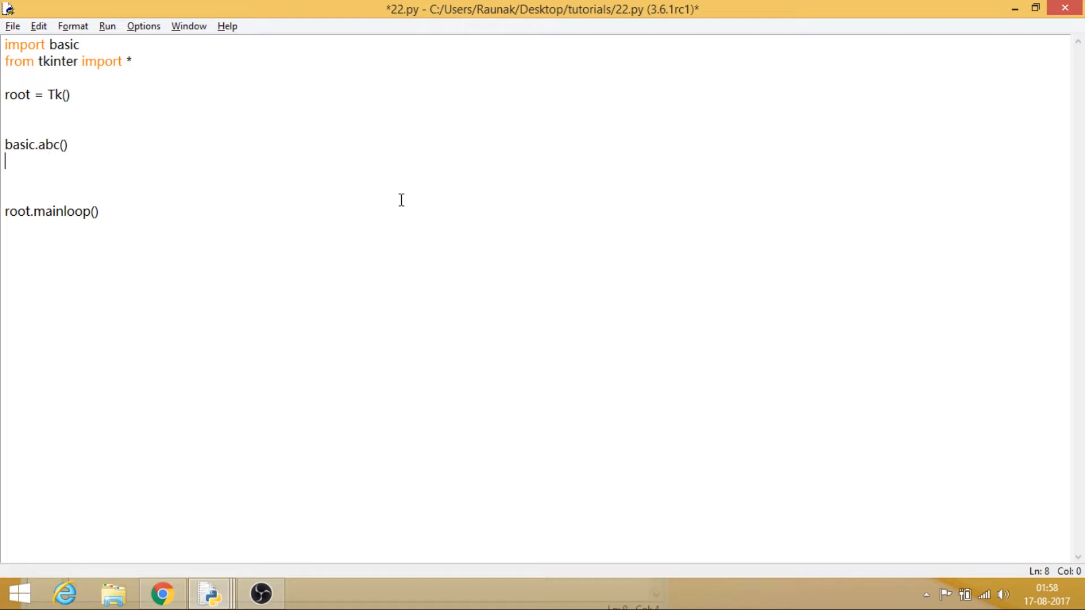
Write Button(root, text="Print the Dictionary from JSON", command=basic.abc) below basic.abc().
{"action": "type", "text": "But"}
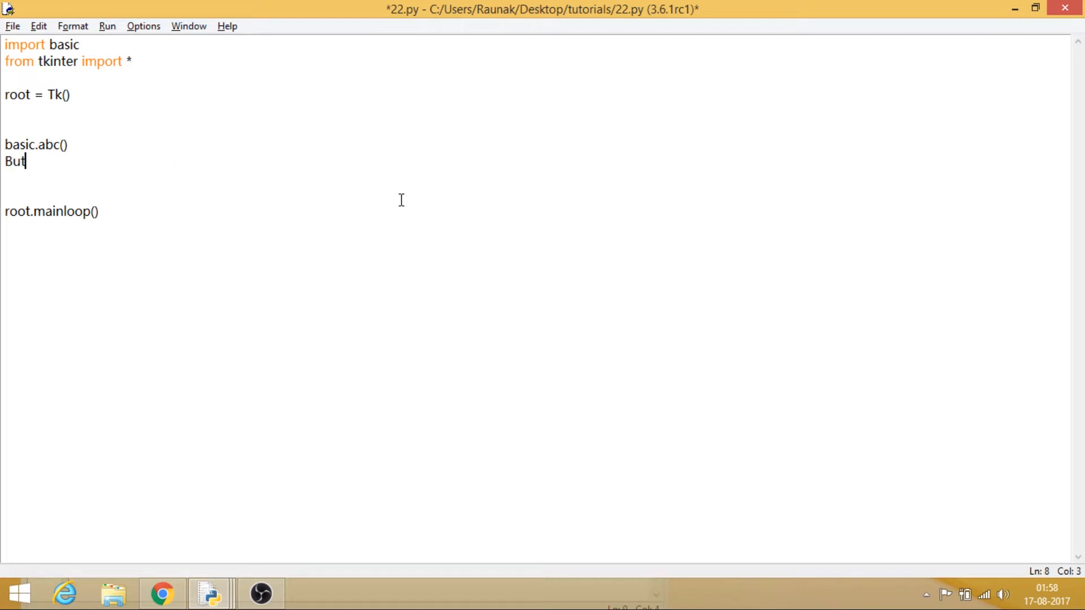
{"action": "type", "text": "ton()"}
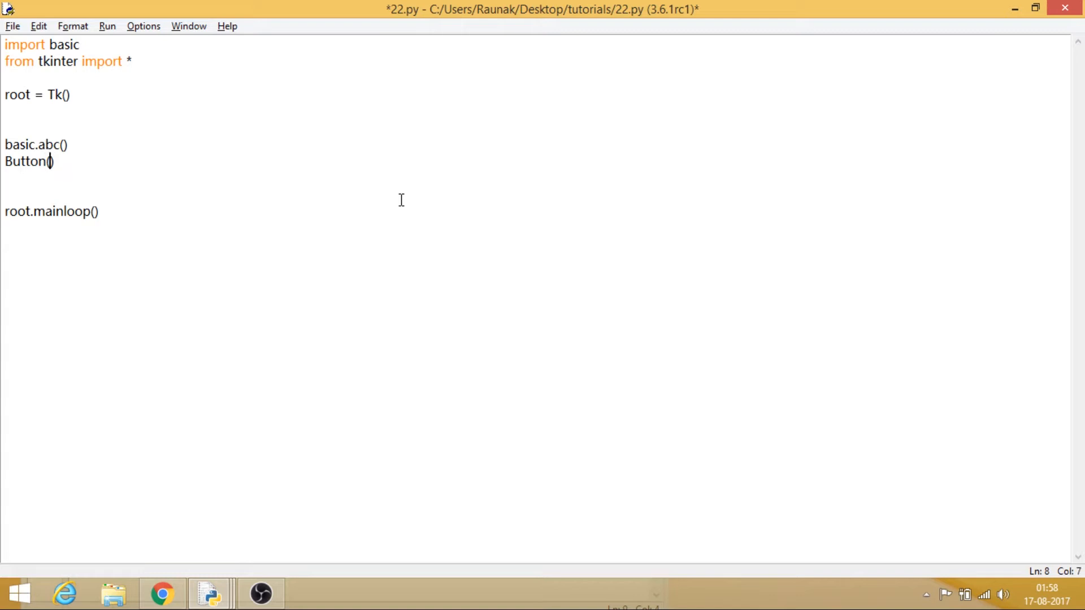
{"action": "type", "text": "root"}
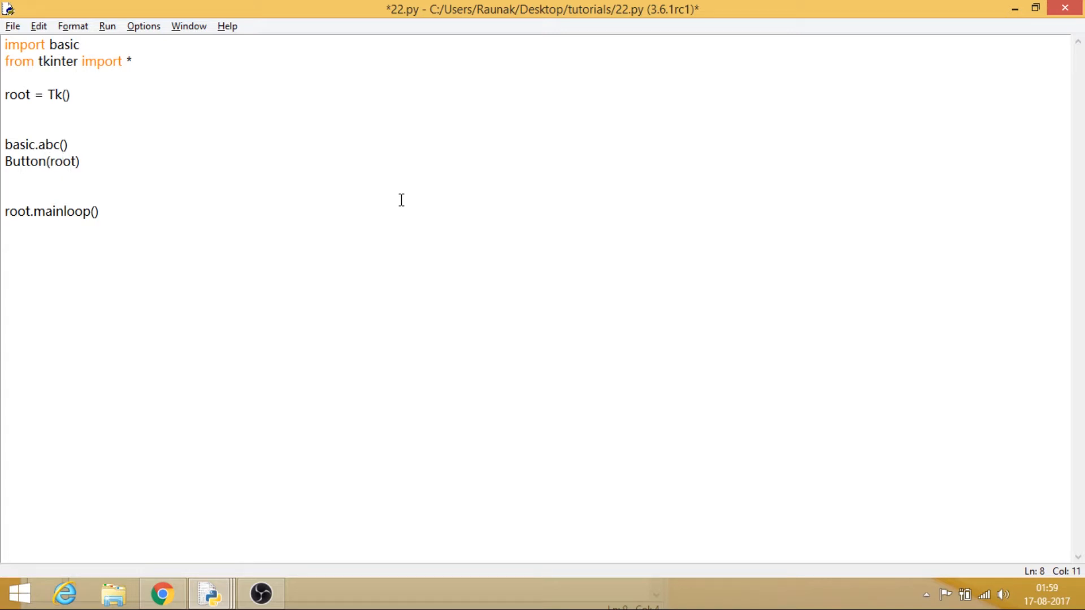
{"action": "type", "text": ", text="}
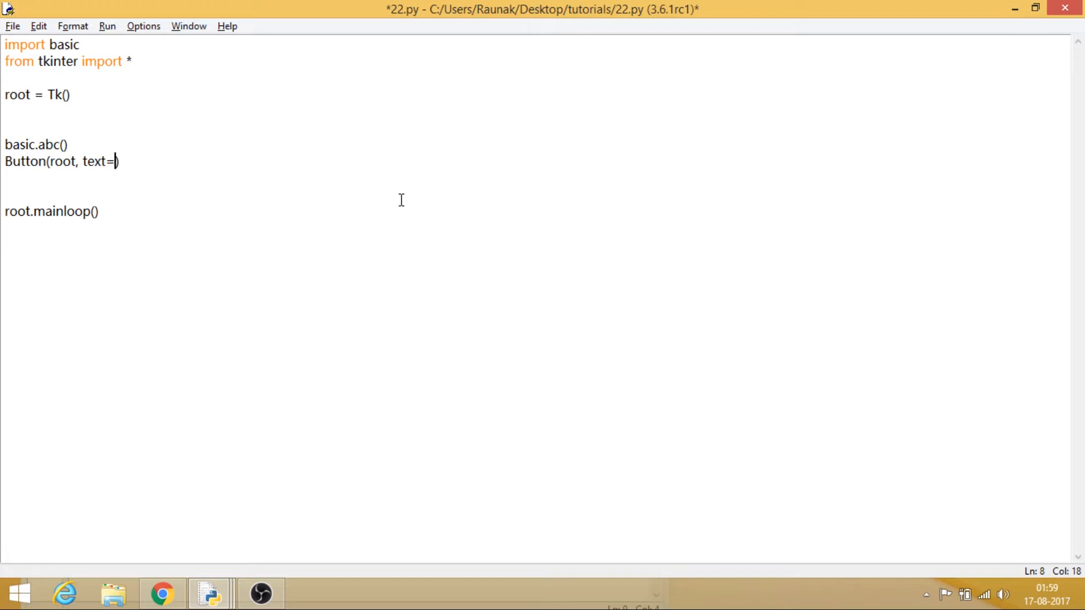
{"action": "type", "text": "\")"}
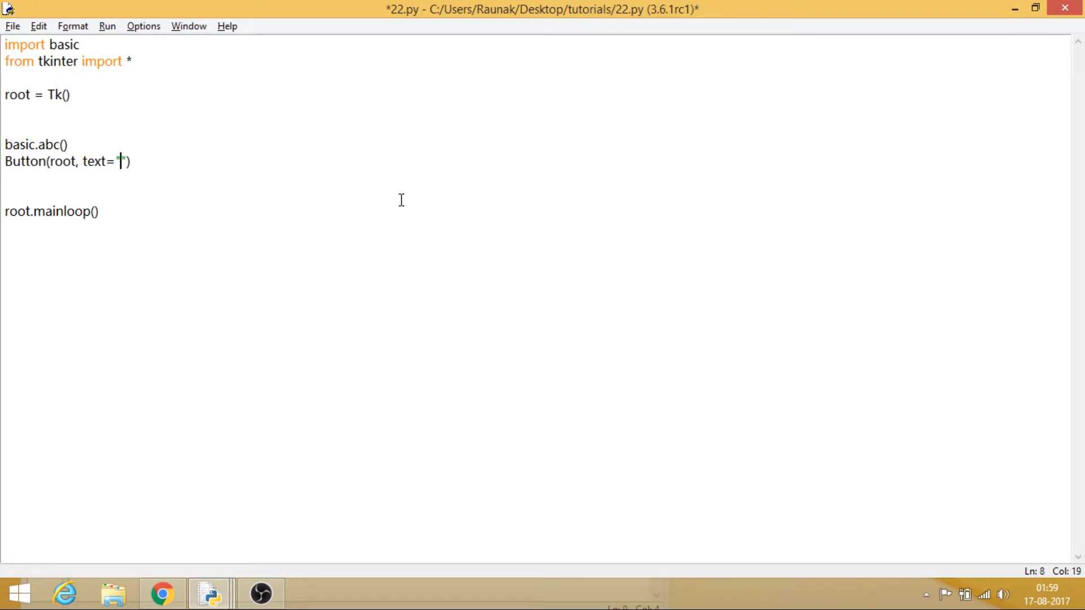
{"action": "mouse_move", "coordinate": [342, 218]}
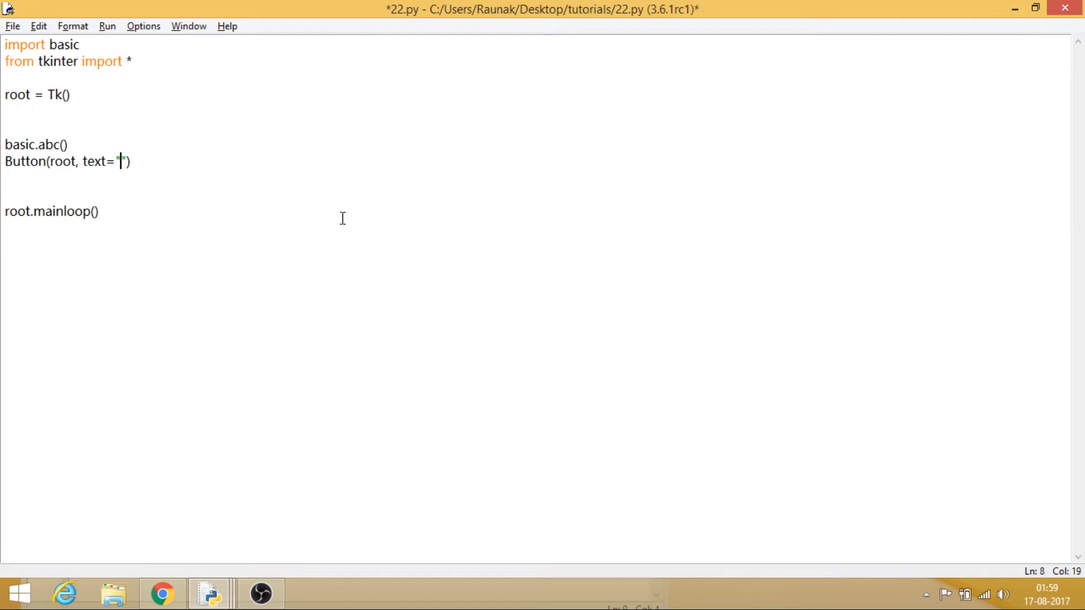
{"action": "type", "text": "\""}
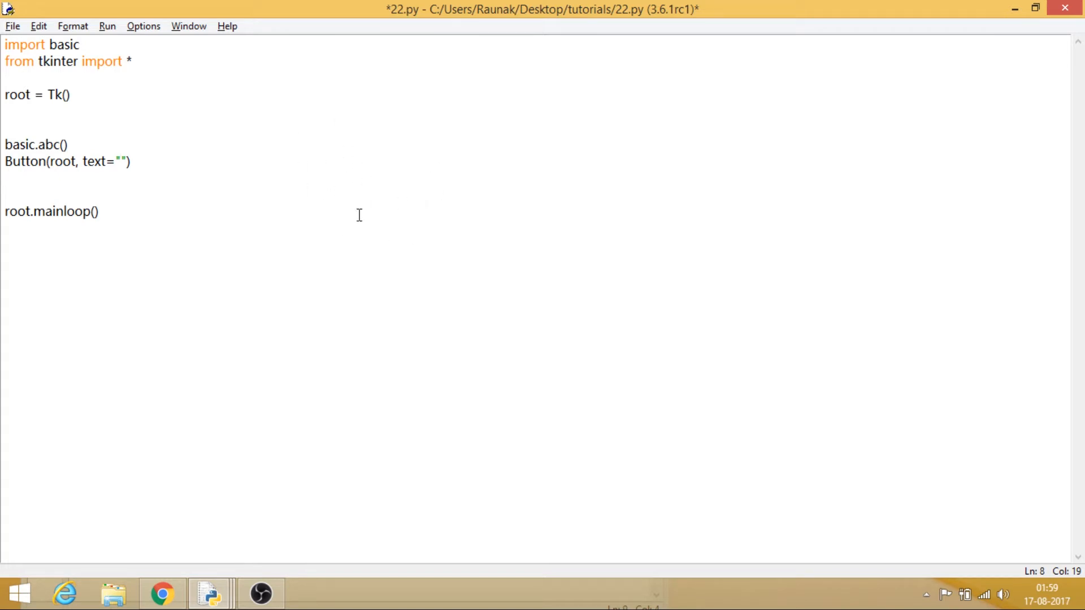
{"action": "mouse_move", "coordinate": [406, 153]}
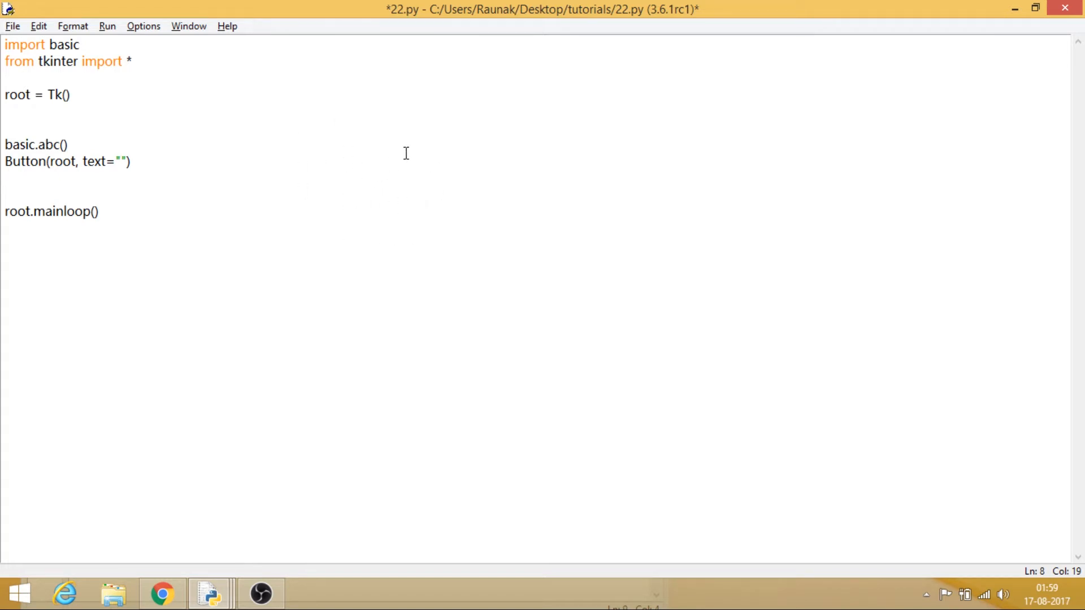
{"action": "left_click", "coordinate": [121, 161]}
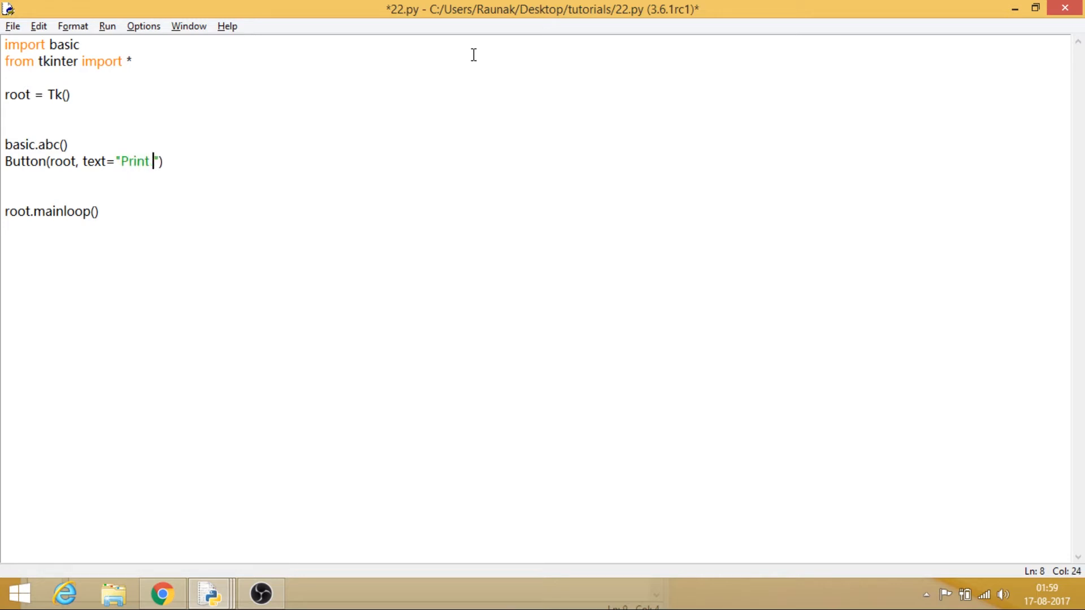
{"action": "type", "text": "the D"}
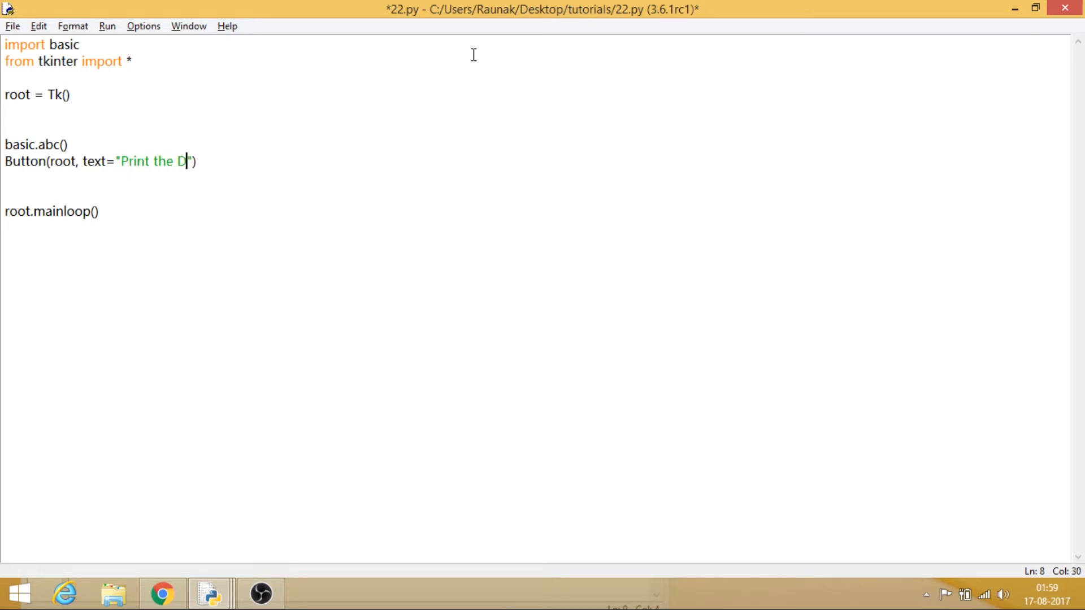
{"action": "type", "text": "ictionary from"}
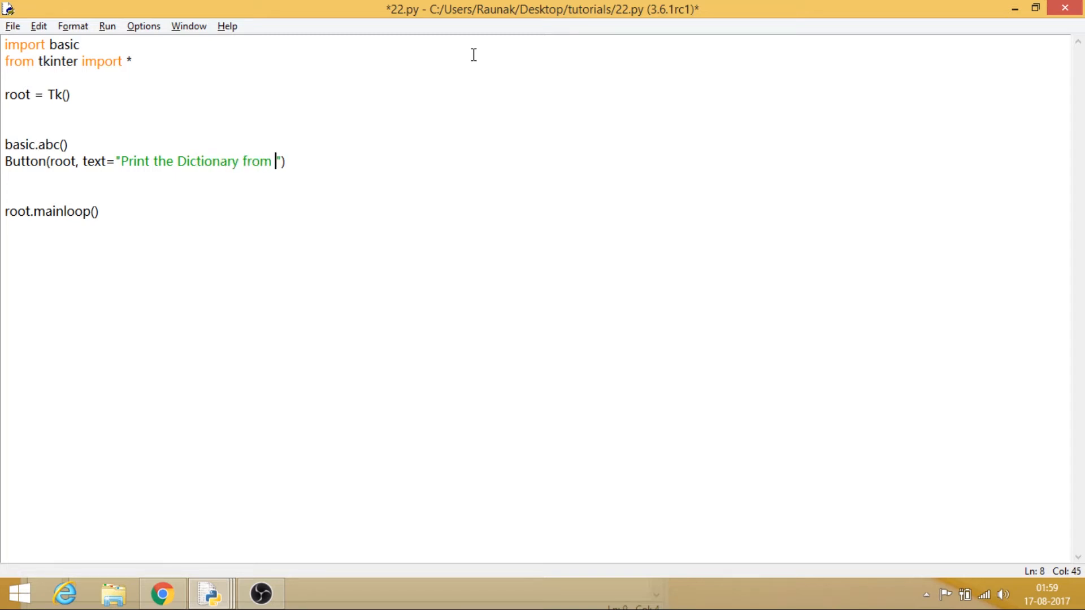
{"action": "type", "text": "JSON\","}
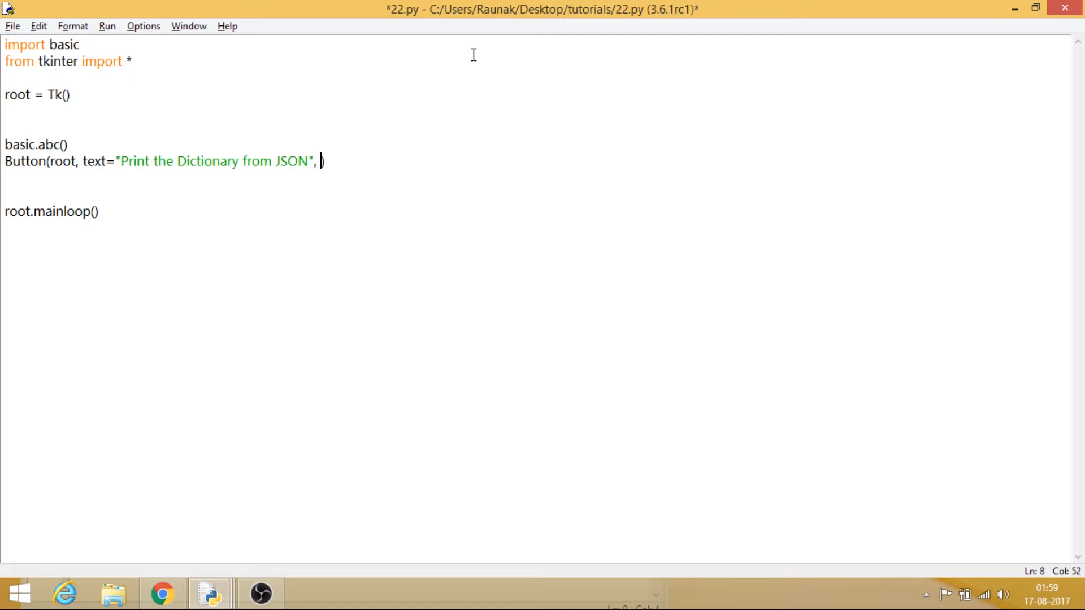
{"action": "type", "text": "command="}
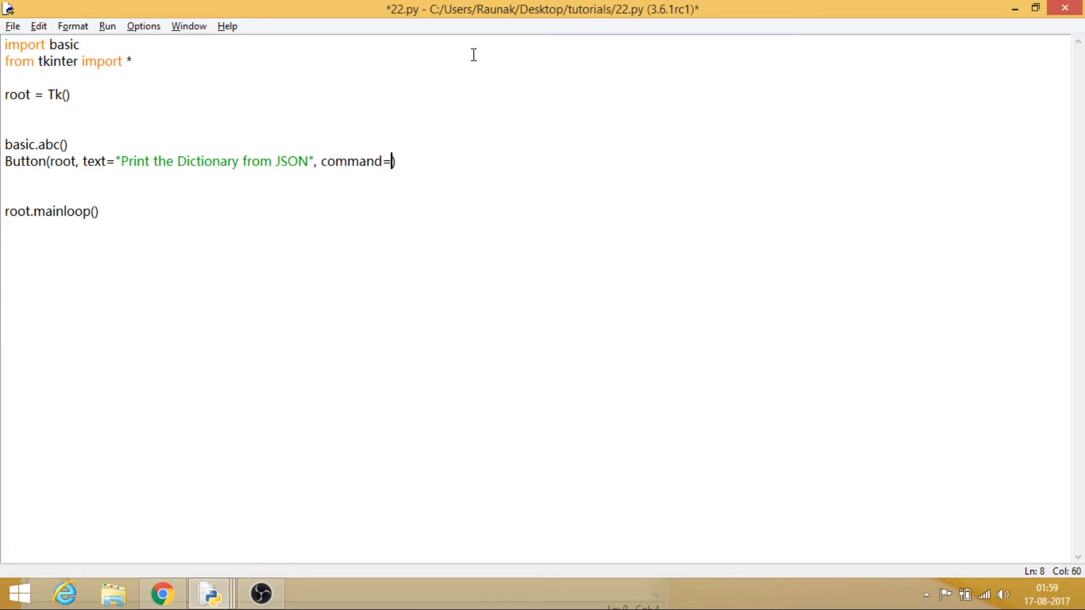
{"action": "type", "text": "basic.a"}
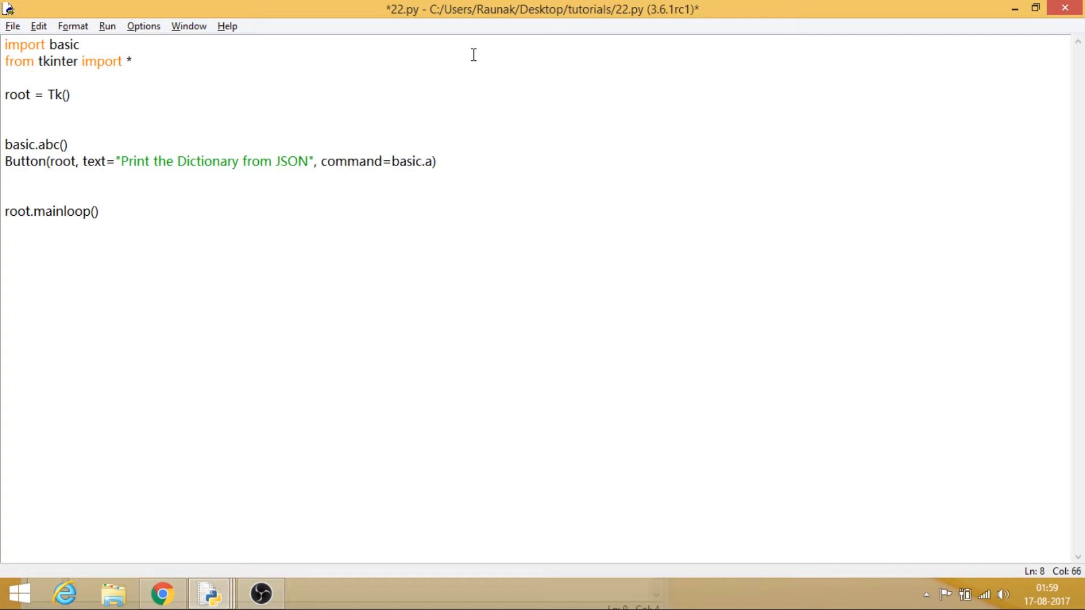
{"action": "type", "text": "bc"}
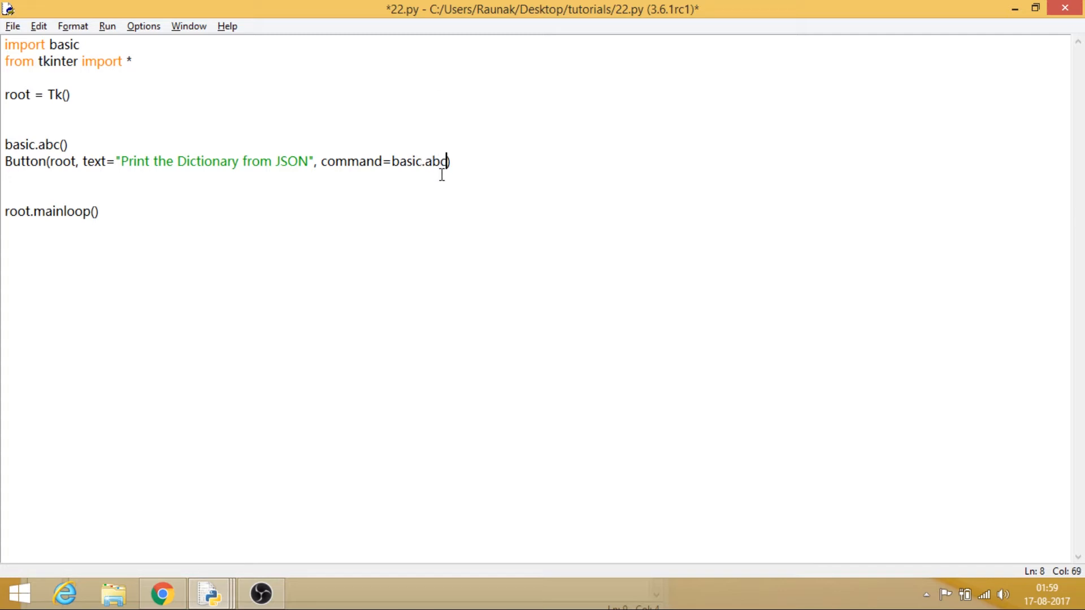
{"action": "mouse_move", "coordinate": [65, 147]}
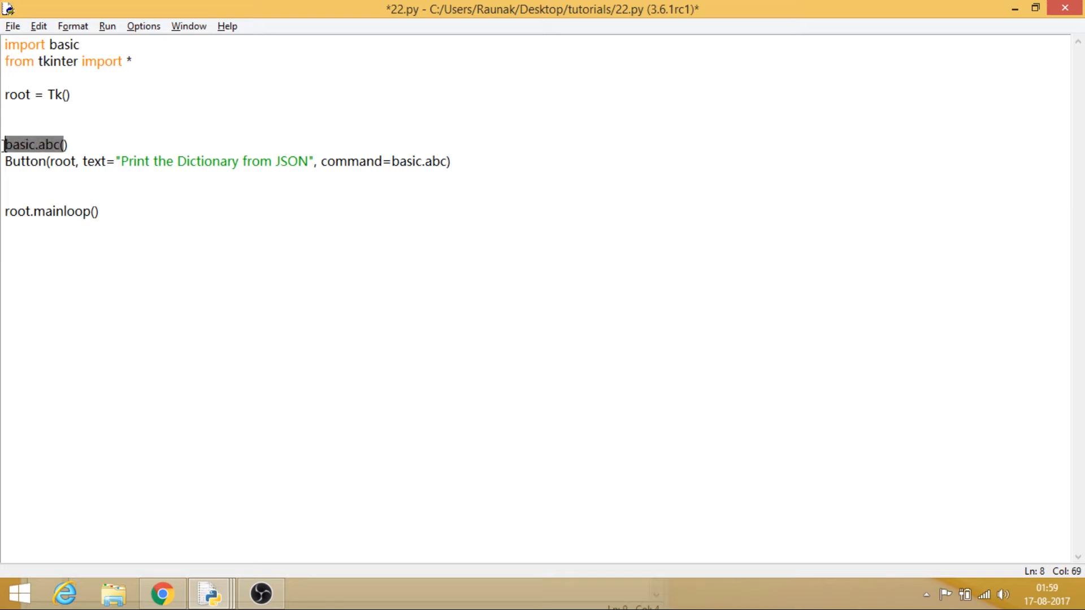
Delete the standalone basic.abc() call, append .pack() to the Button, and save.
{"action": "key", "text": "Delete"}
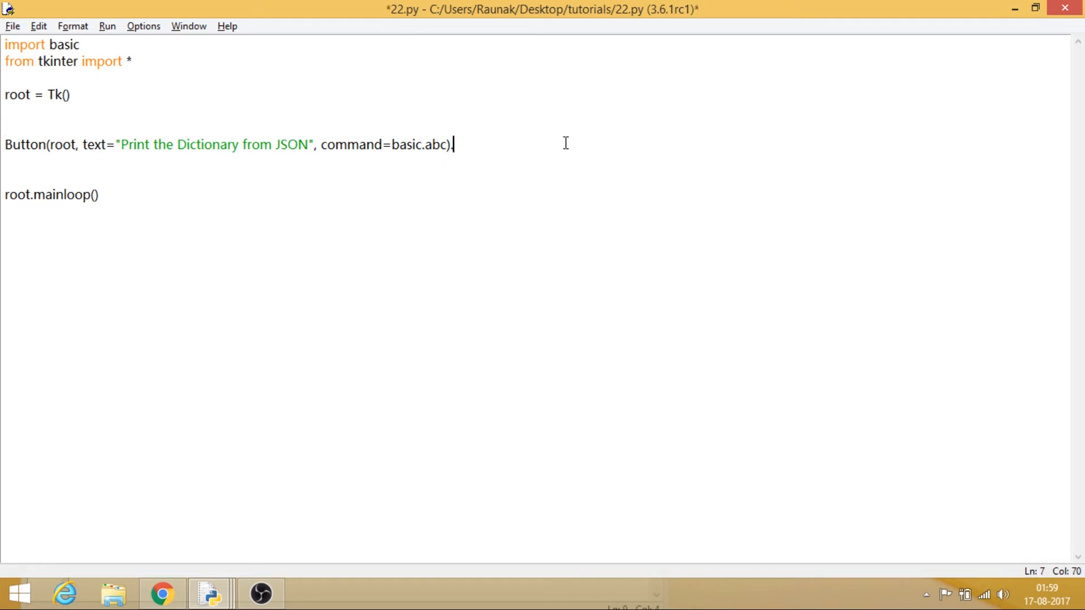
{"action": "type", "text": ".pack()"}
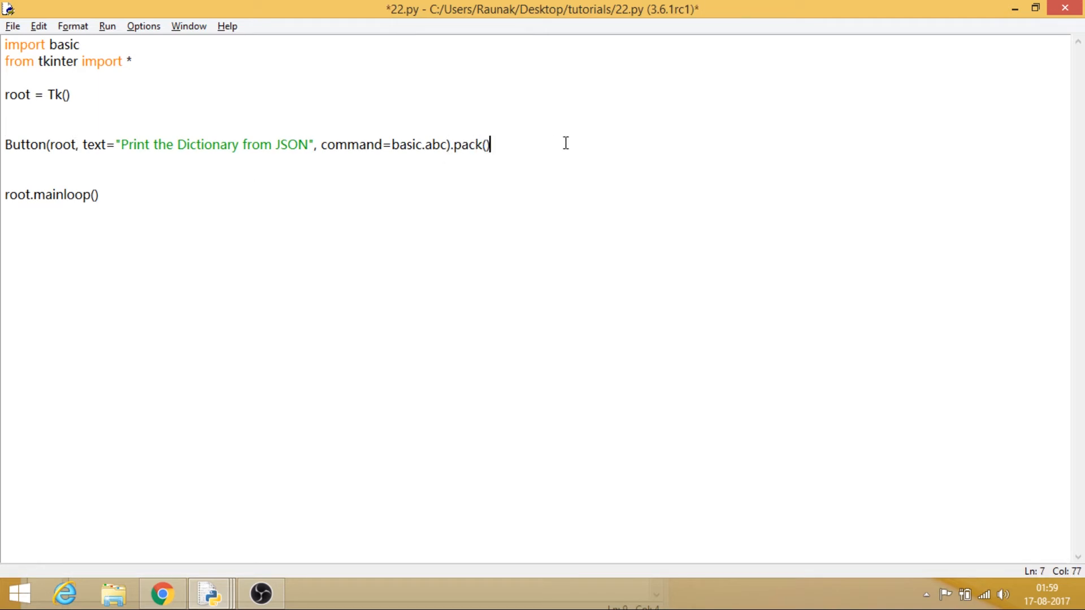
{"action": "key", "text": "ctrl+s"}
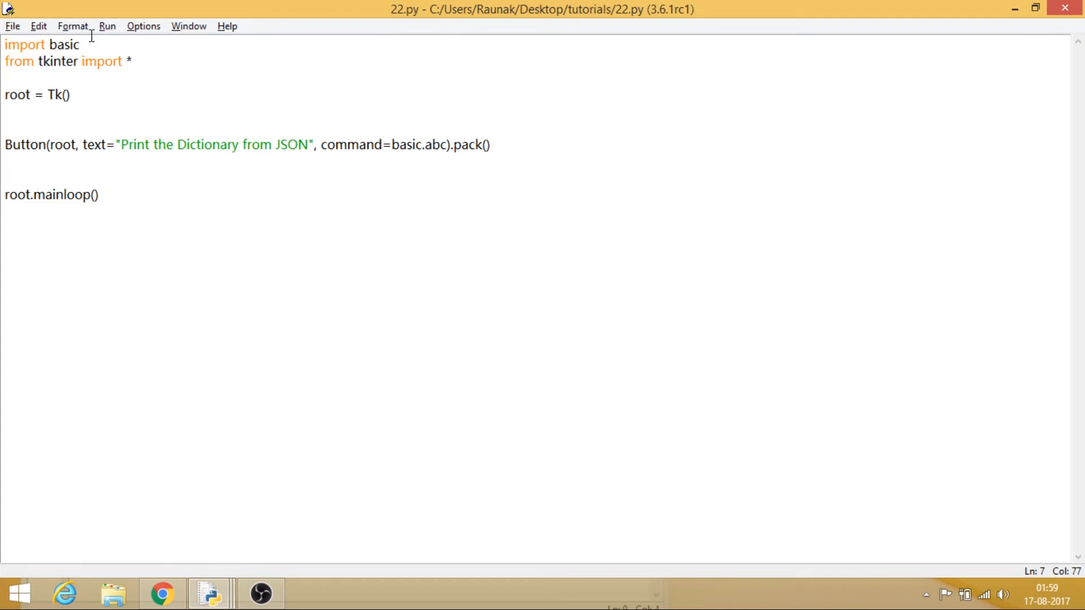
Run 22.py and drag the tk button window over the shell.
{"action": "left_click", "coordinate": [106, 26]}
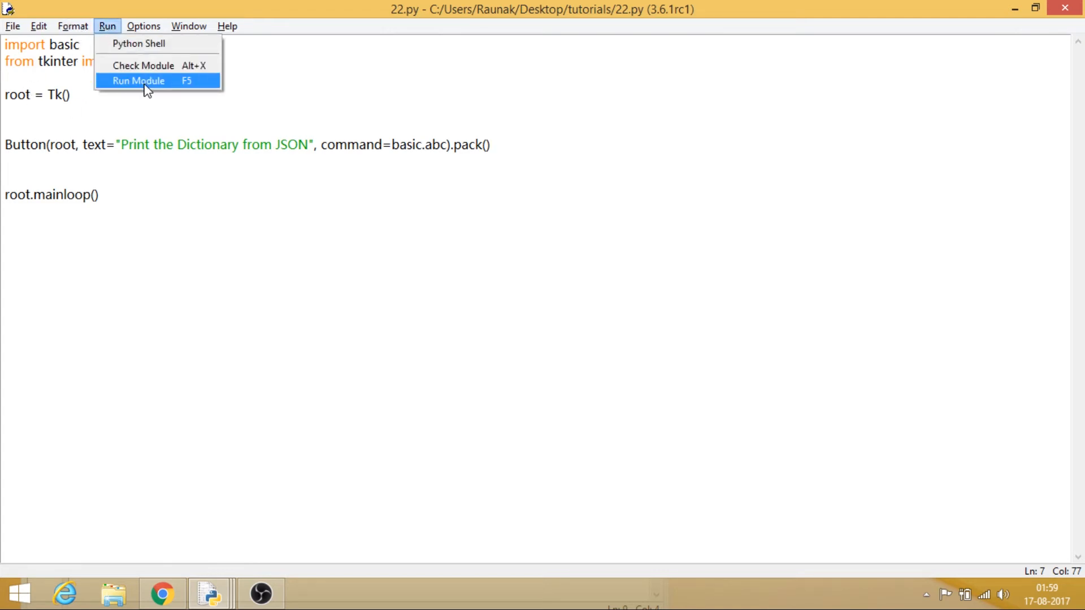
{"action": "left_click", "coordinate": [138, 81]}
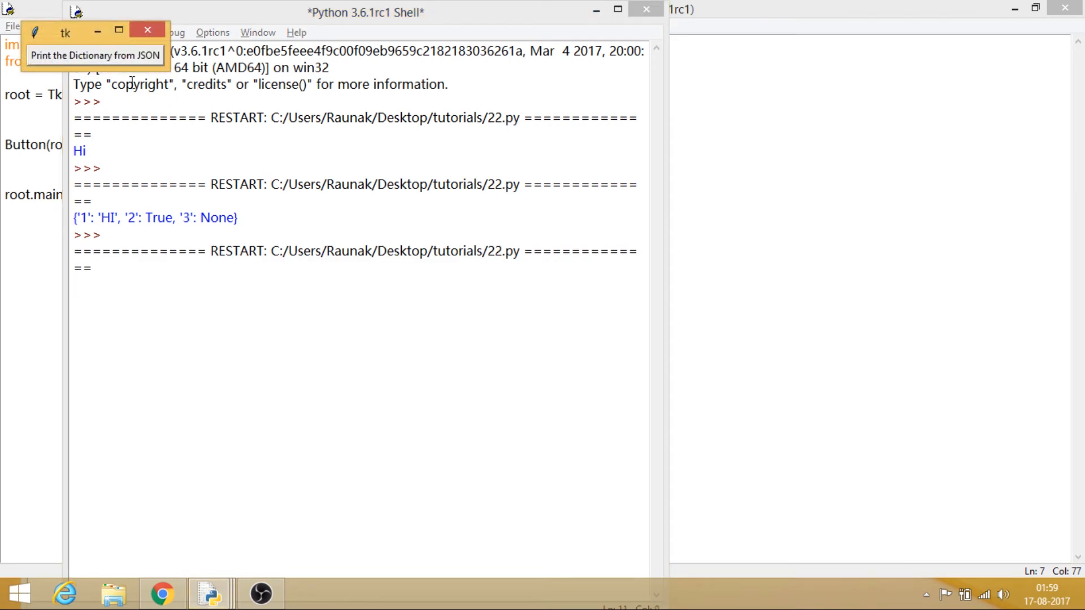
{"action": "left_click_drag", "start_coordinate": [65, 29], "coordinate": [216, 130]}
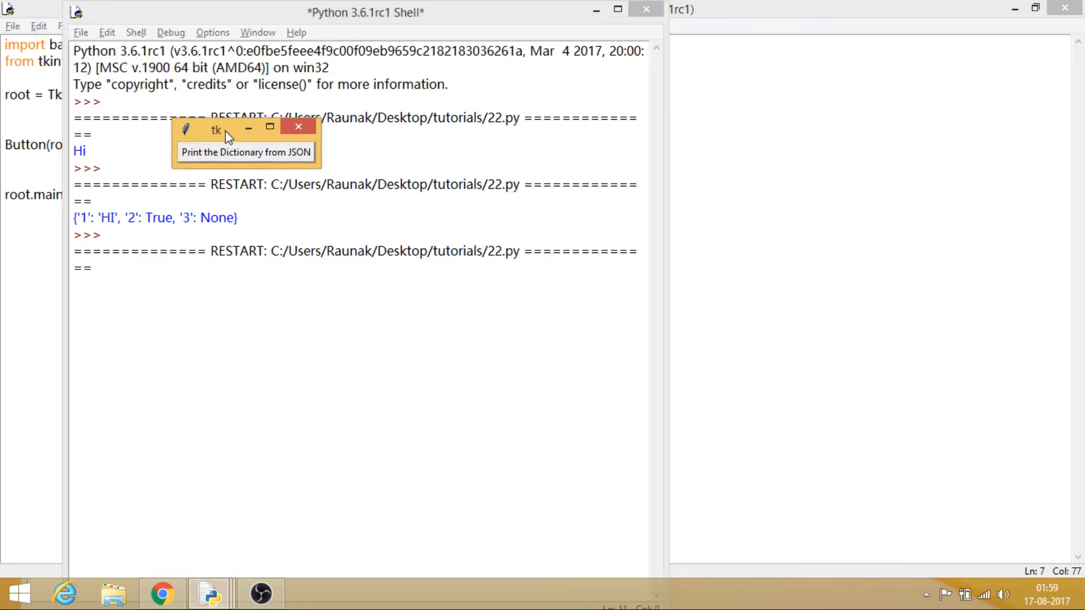
Press 'Print the Dictionary from JSON' repeatedly, scroll the shell output, then close the window.
{"action": "left_click", "coordinate": [246, 152]}
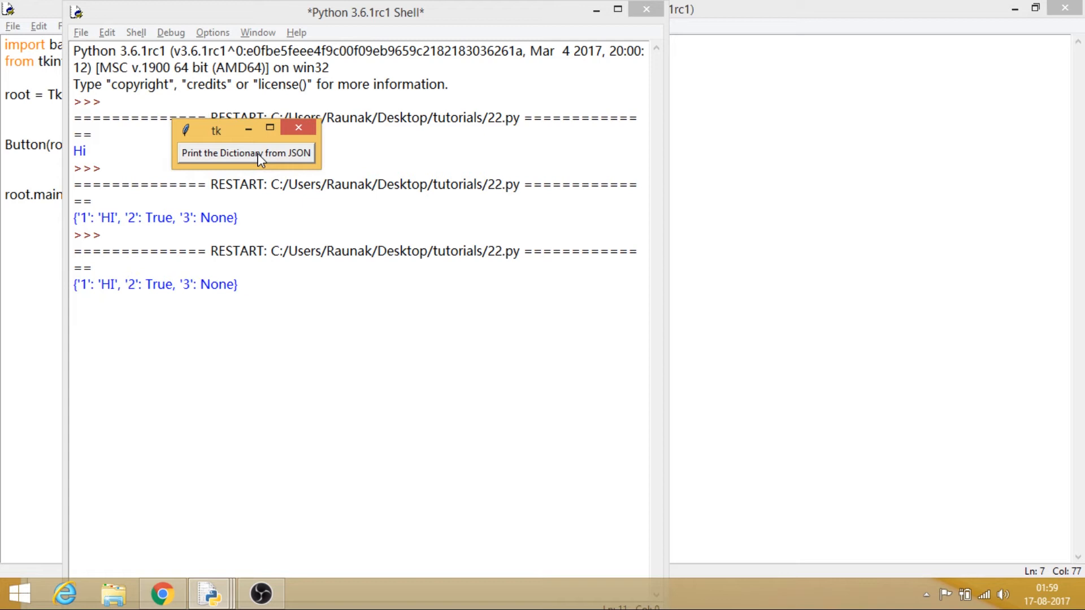
{"action": "left_click", "coordinate": [245, 153]}
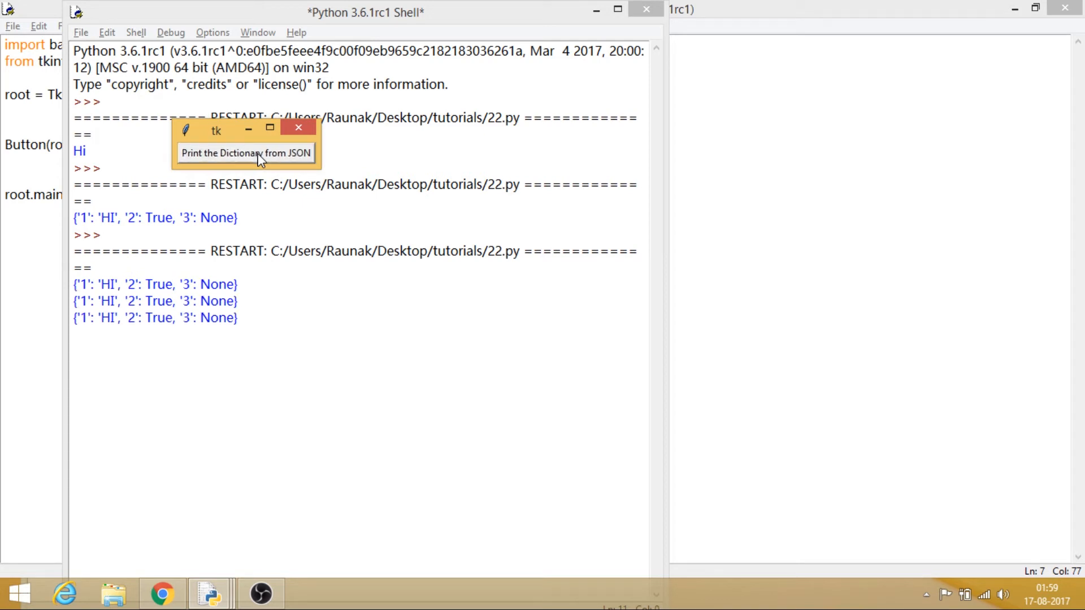
{"action": "left_click", "coordinate": [245, 153]}
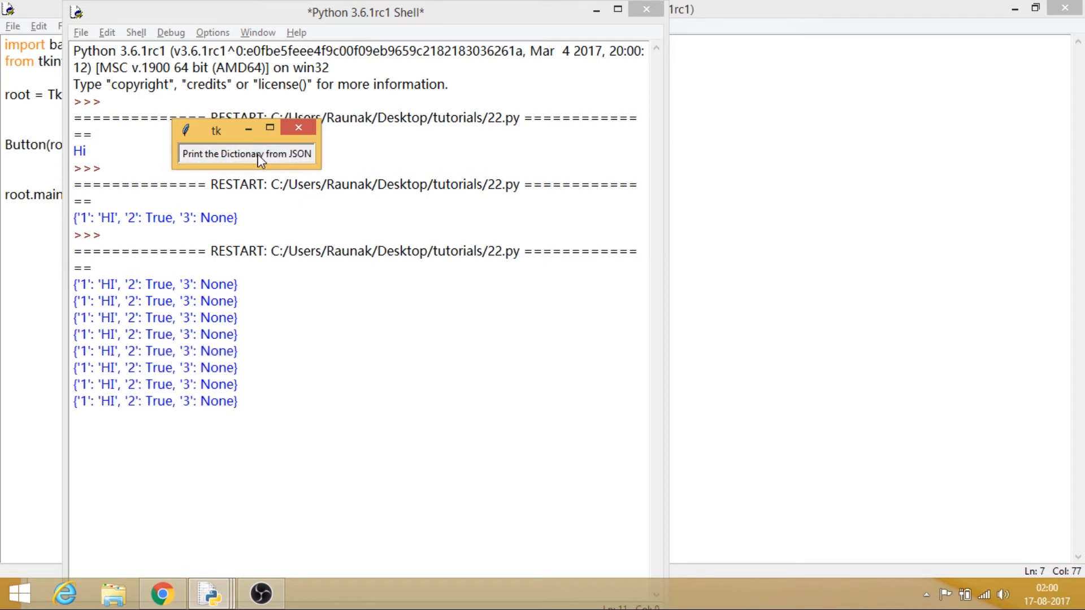
{"action": "left_click", "coordinate": [246, 153]}
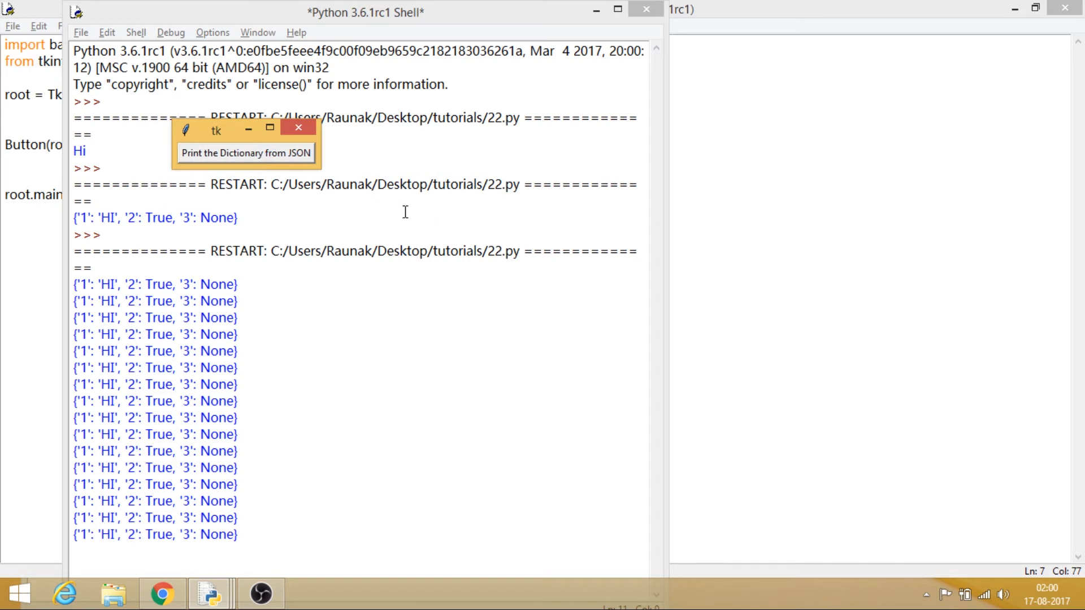
{"action": "mouse_move", "coordinate": [536, 236]}
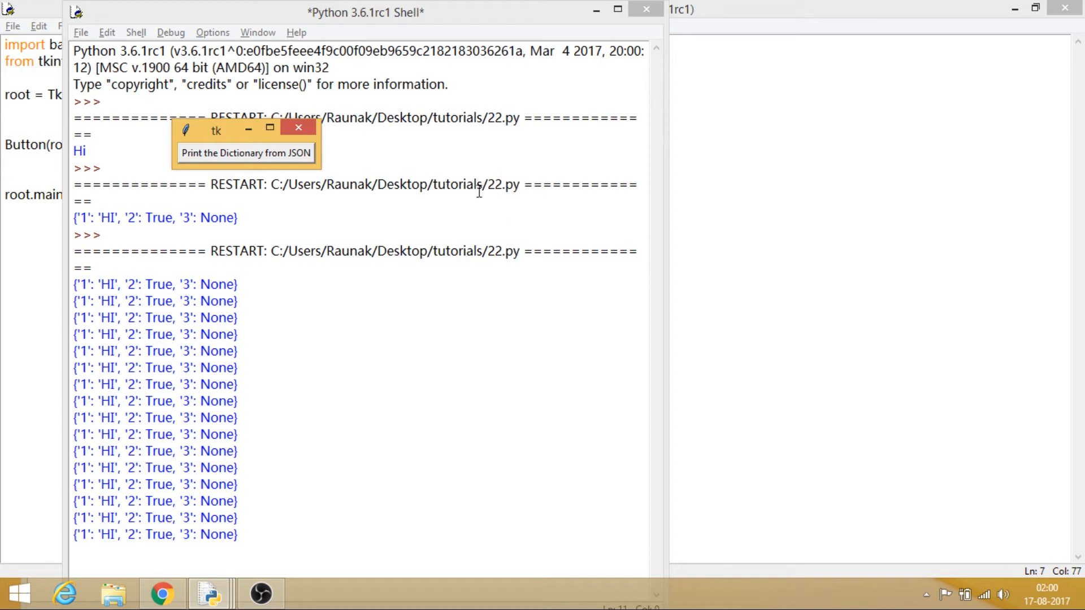
{"action": "mouse_move", "coordinate": [260, 159]}
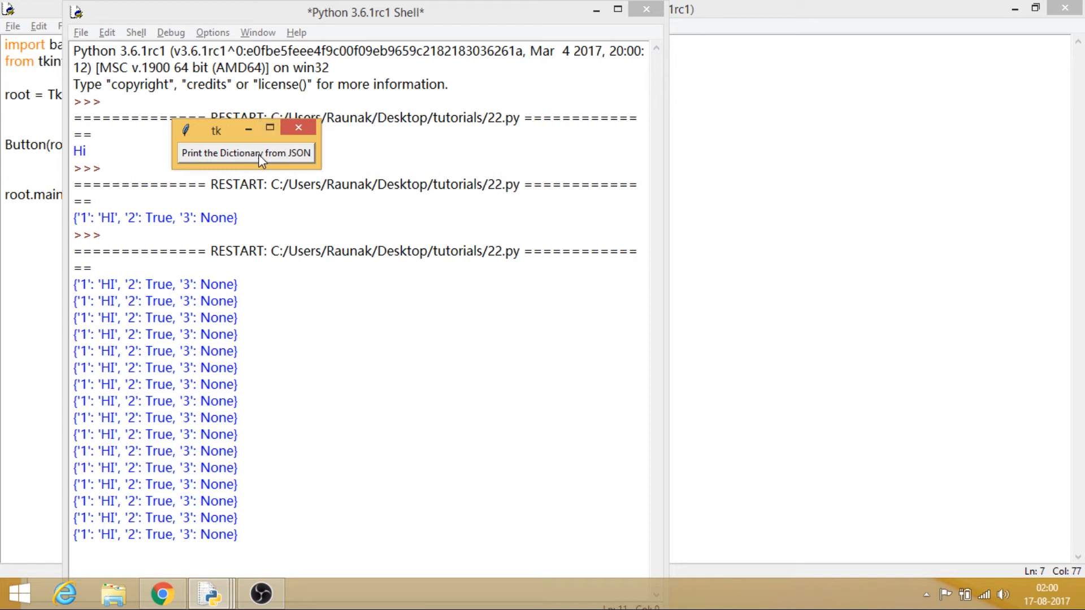
{"action": "scroll", "scroll_direction": "down", "scroll_amount": 3}
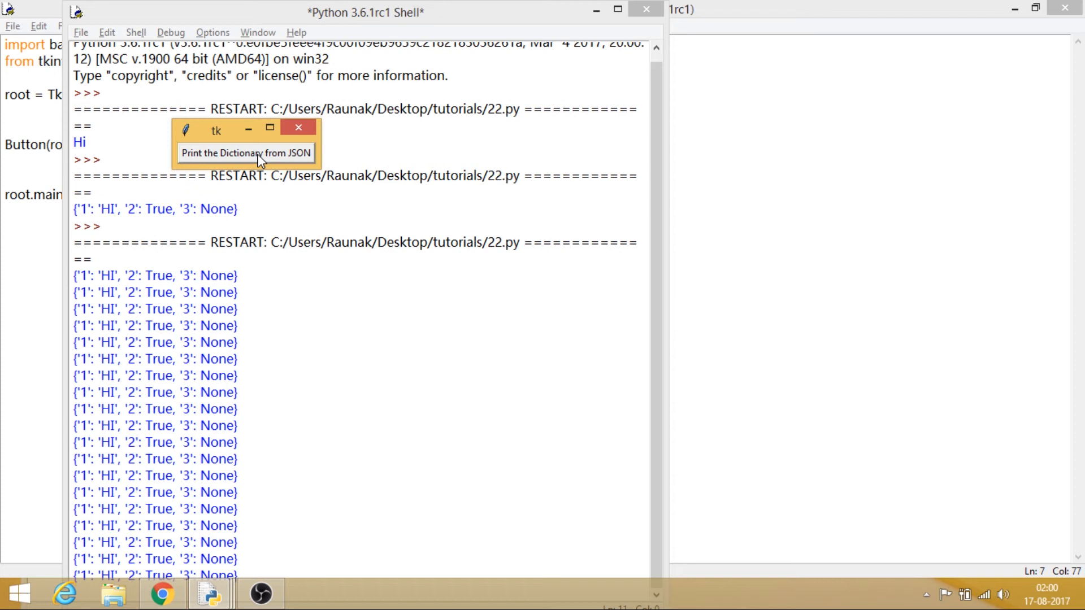
{"action": "scroll", "scroll_direction": "down", "scroll_amount": 3}
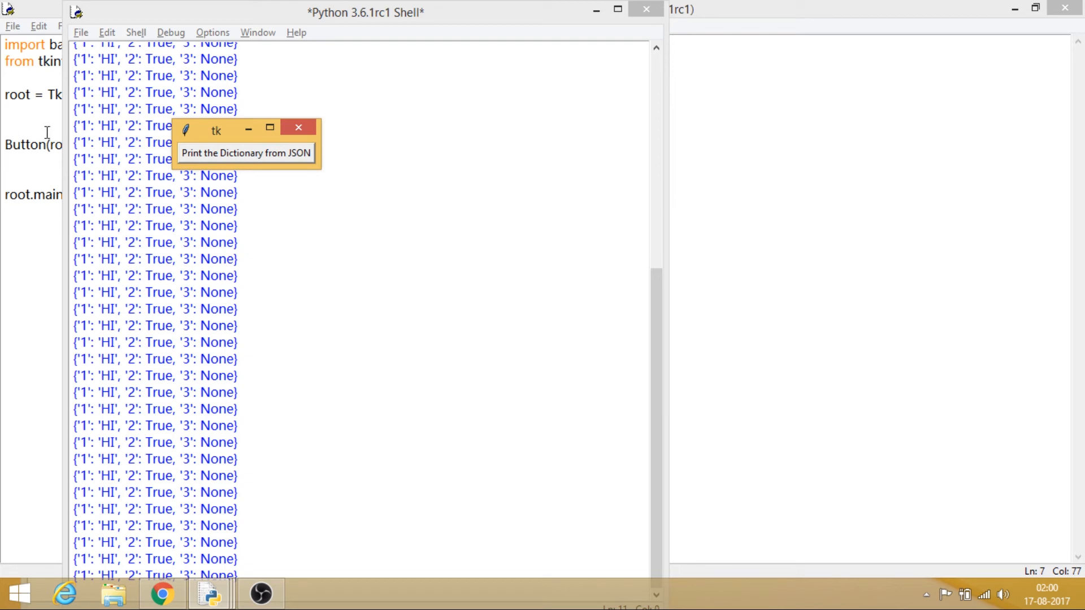
{"action": "left_click", "coordinate": [298, 127]}
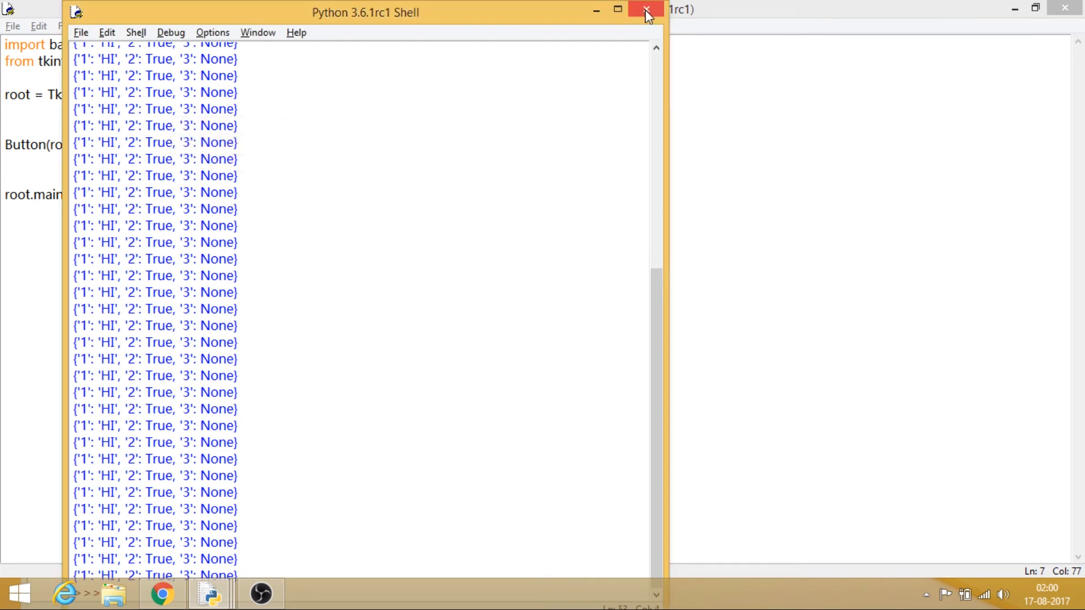
Close the Python shell and tk window, returning to the Button line in 22.py.
{"action": "left_click", "coordinate": [647, 12]}
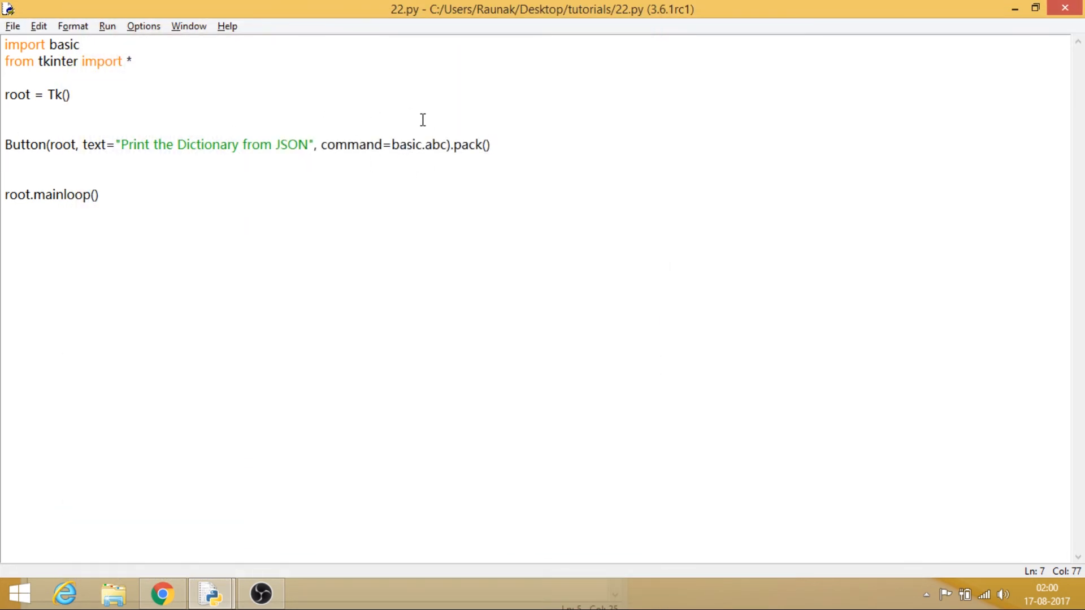
{"action": "left_click", "coordinate": [488, 144]}
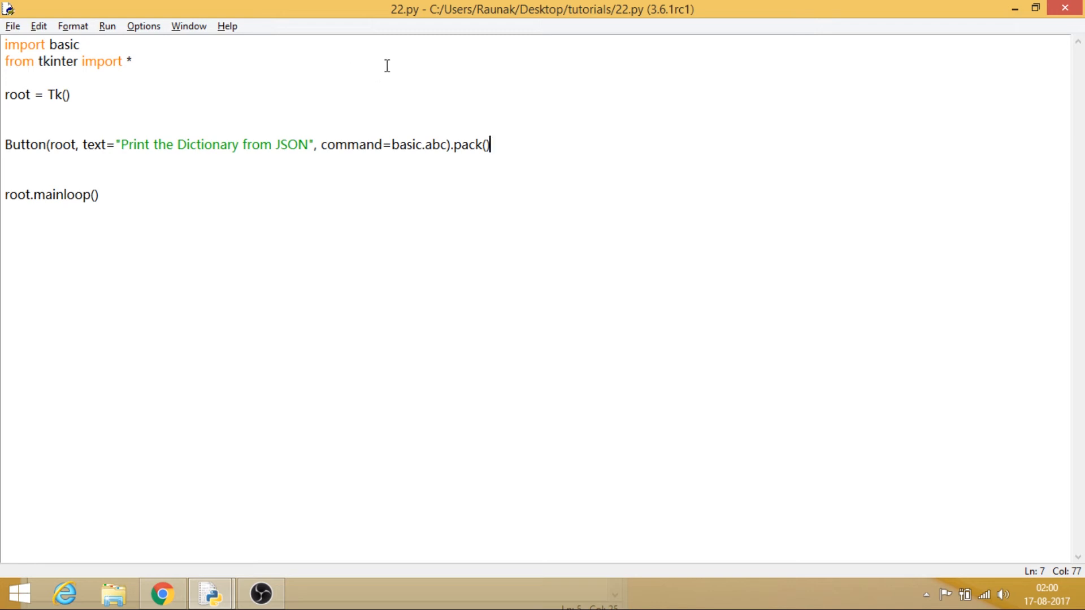
{"action": "mouse_move", "coordinate": [441, 86]}
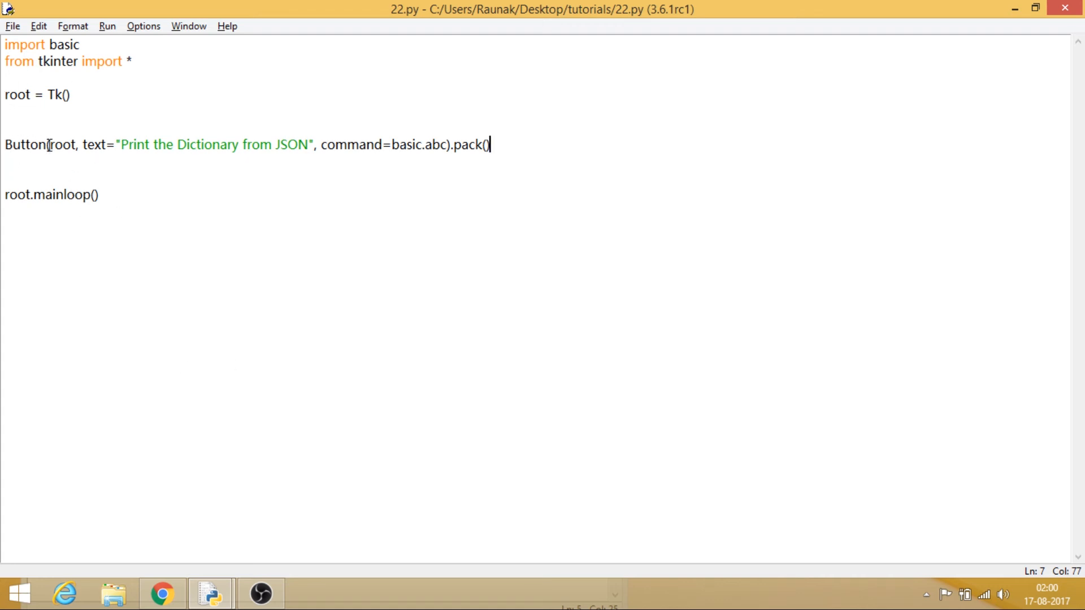
{"action": "key", "text": "alt+tab"}
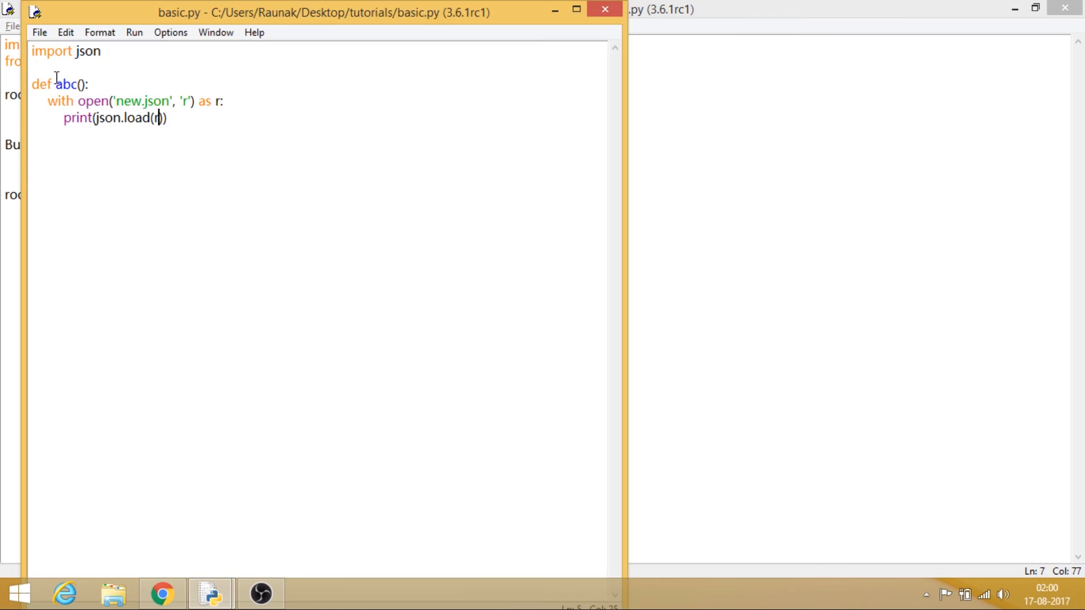
{"action": "mouse_move", "coordinate": [124, 99]}
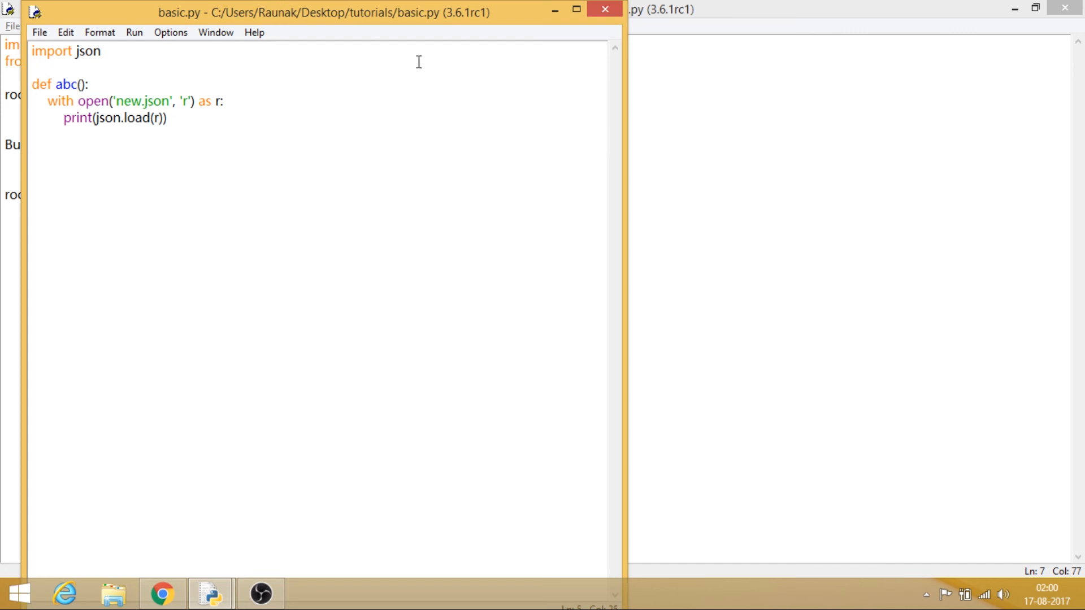
{"action": "mouse_move", "coordinate": [87, 102]}
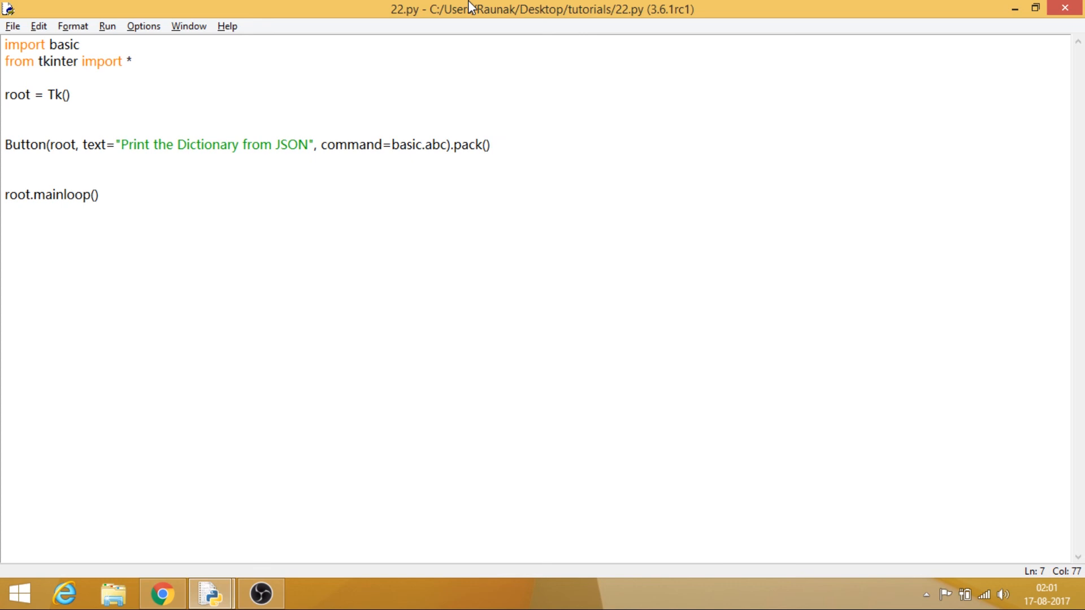
{"action": "left_click", "coordinate": [489, 144]}
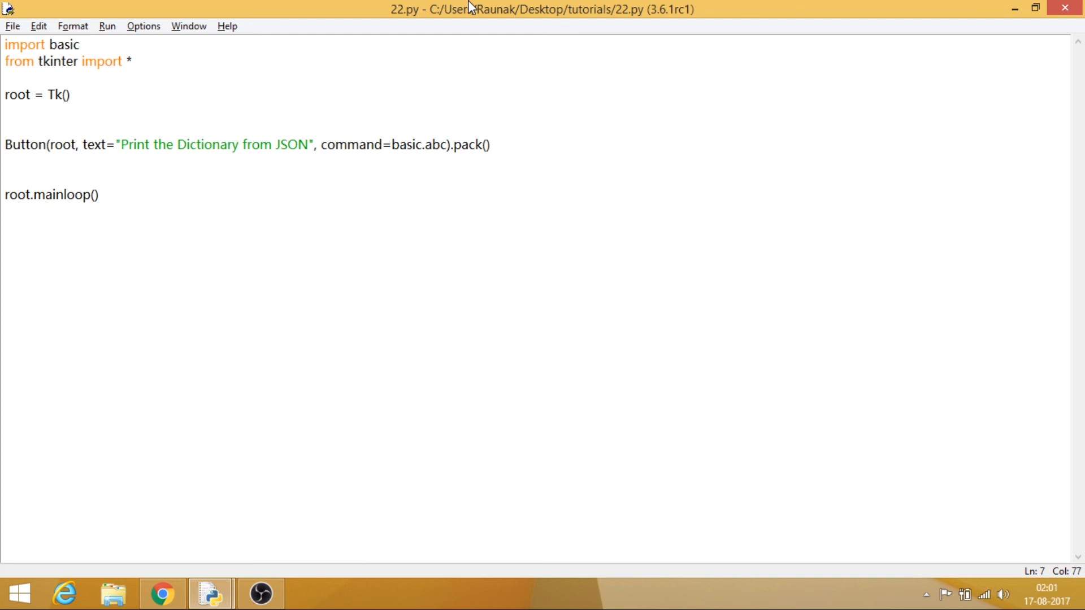
{"action": "left_click", "coordinate": [490, 145]}
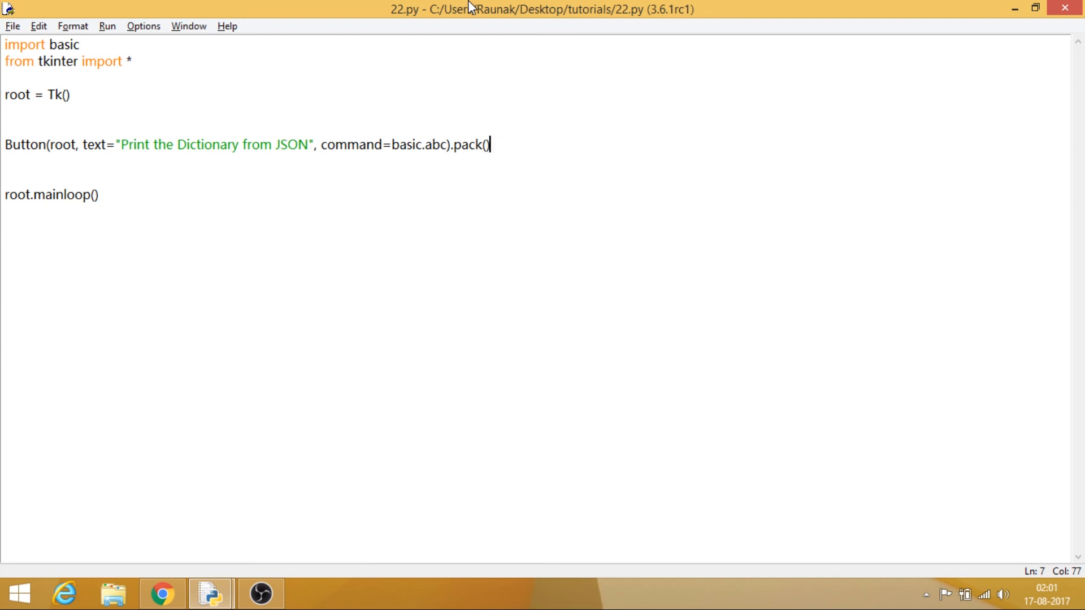